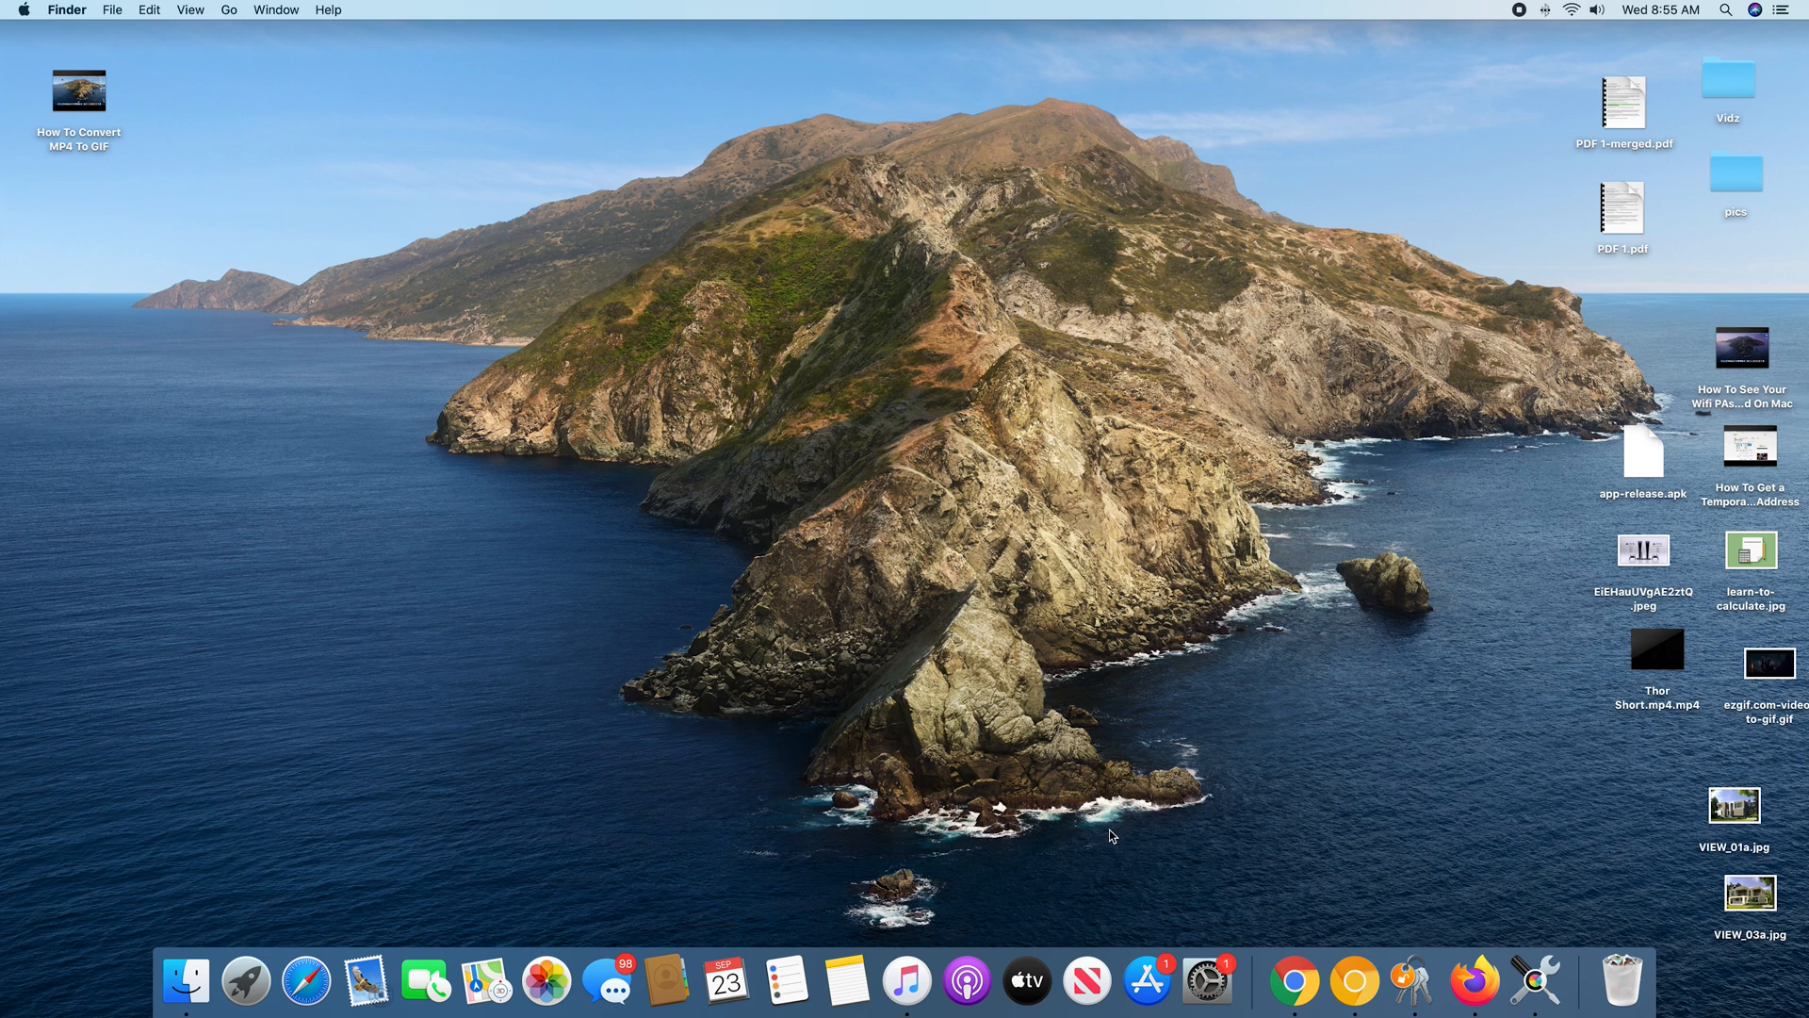
pyautogui.moveTo(1124, 810)
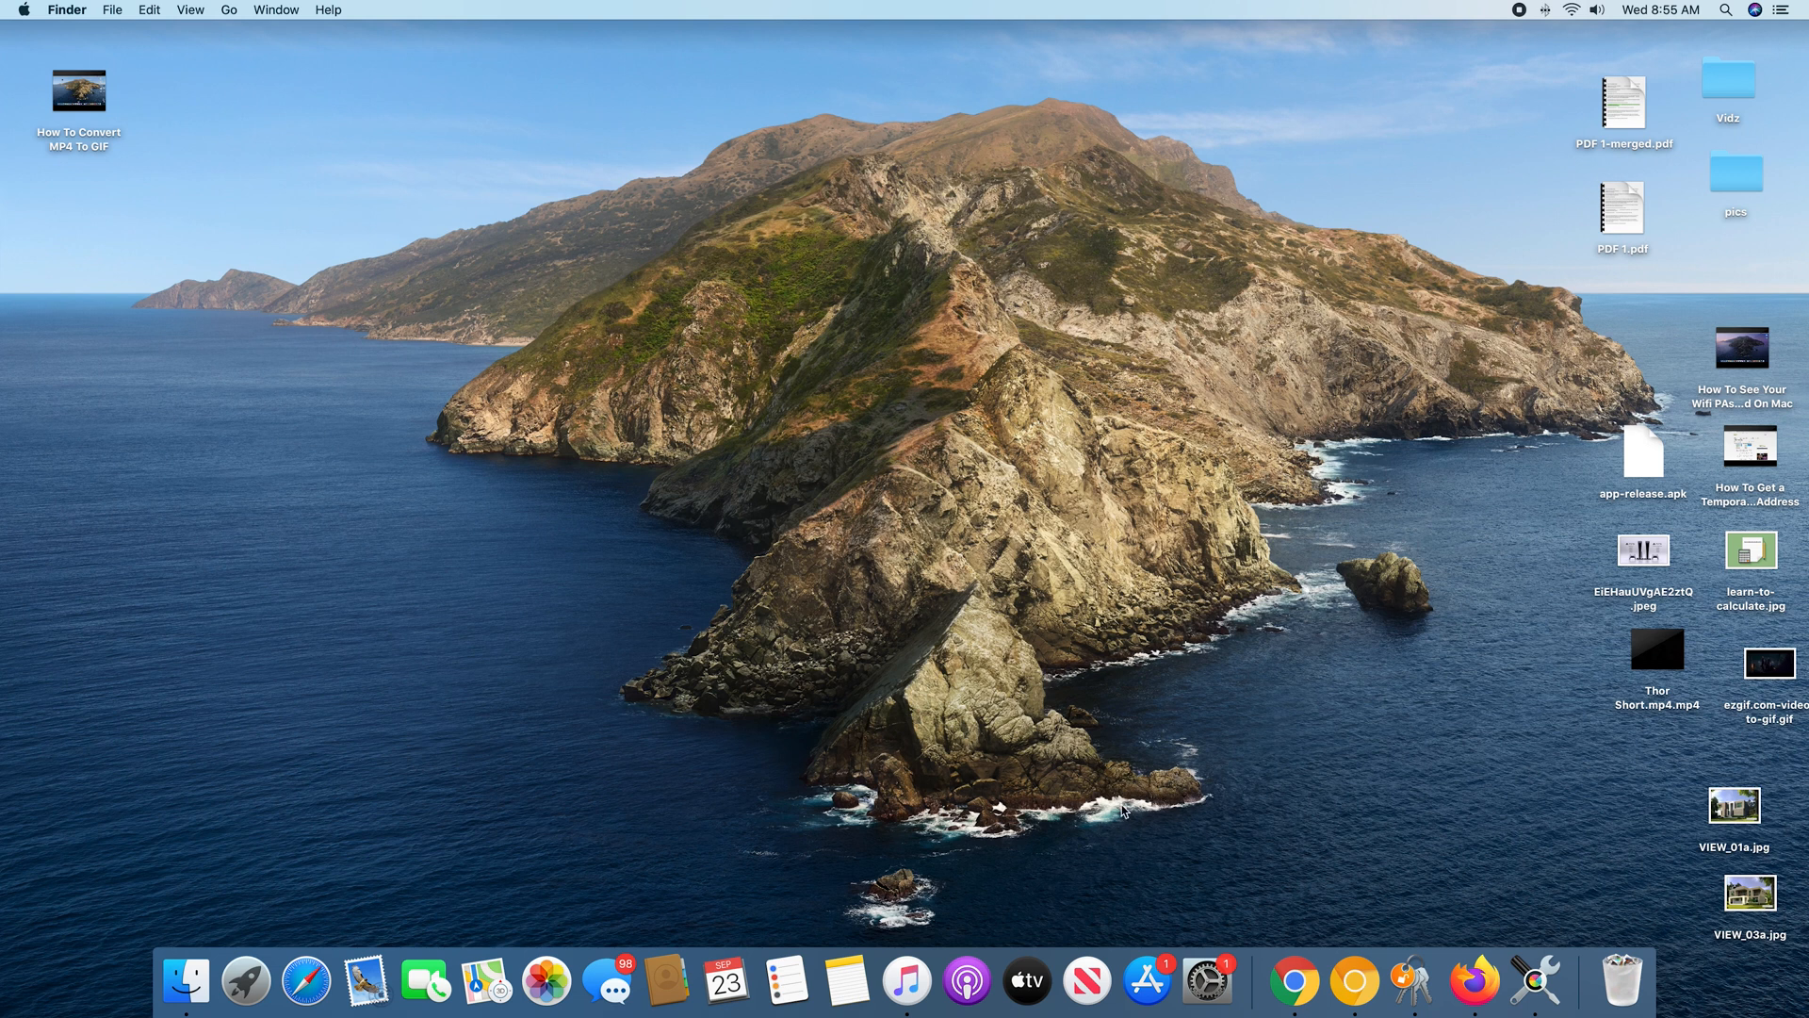
pyautogui.moveTo(1142, 705)
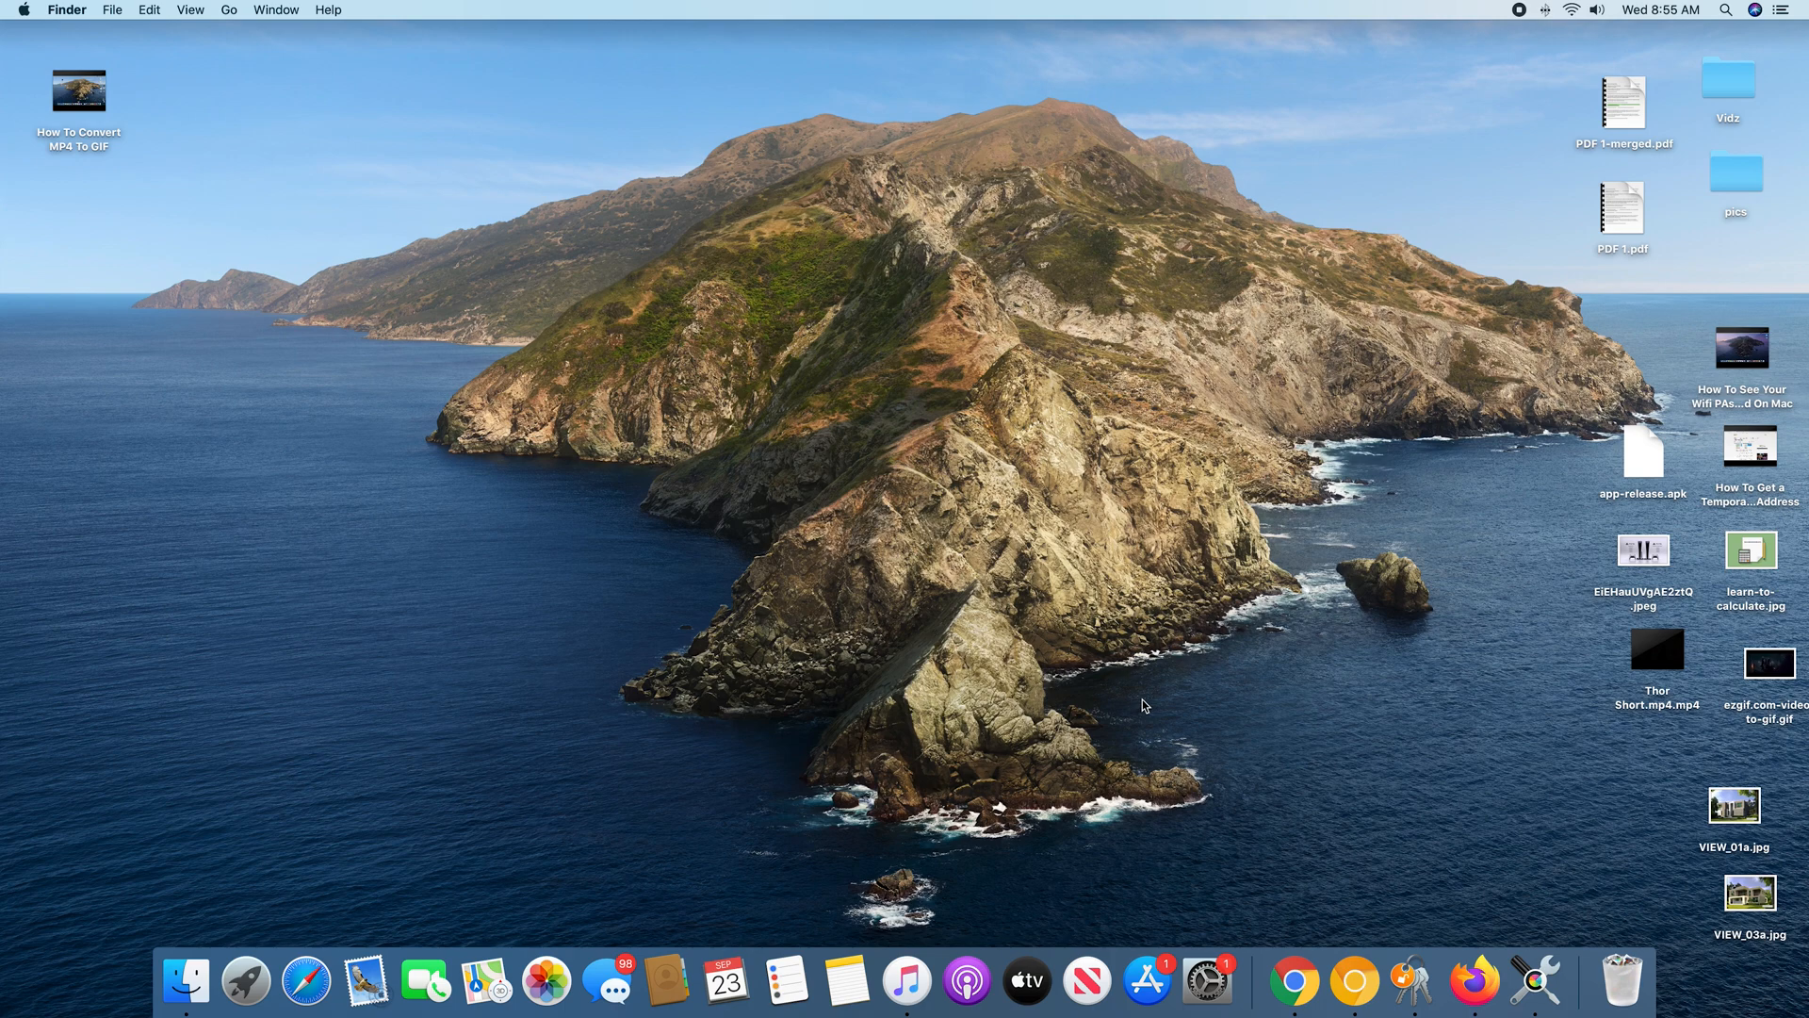
pyautogui.moveTo(1172, 795)
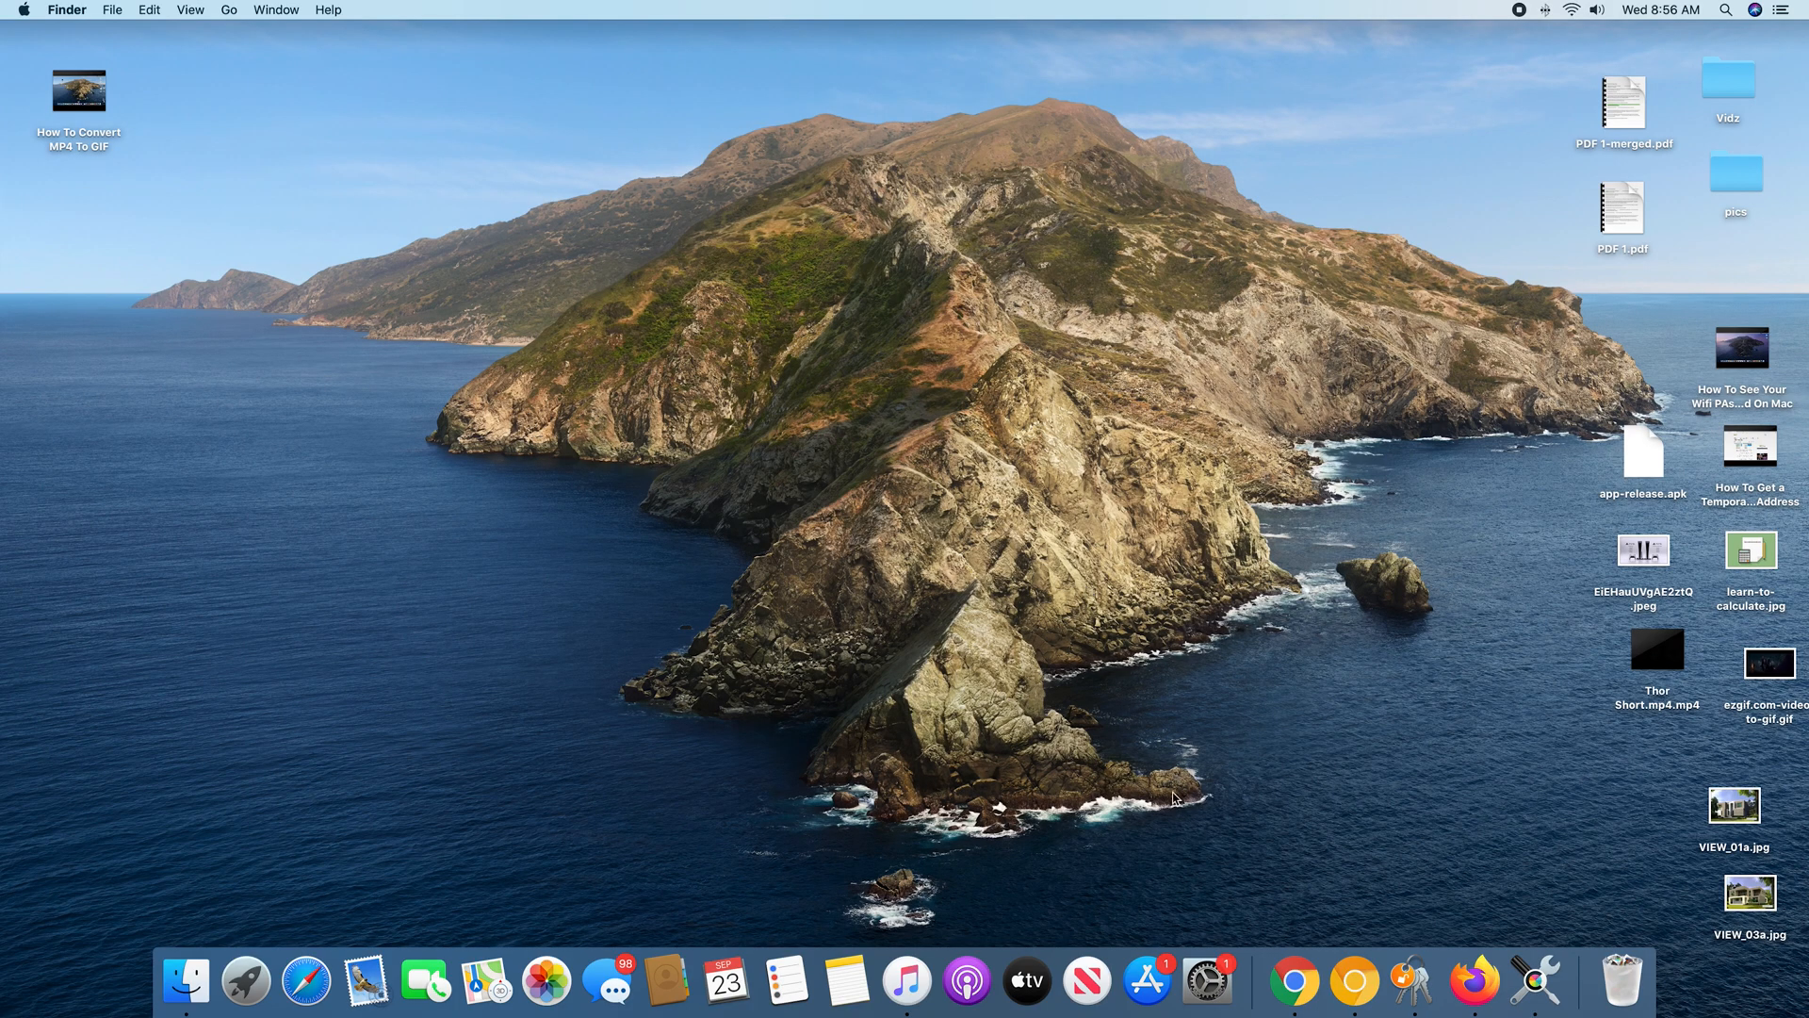
pyautogui.moveTo(1295, 982)
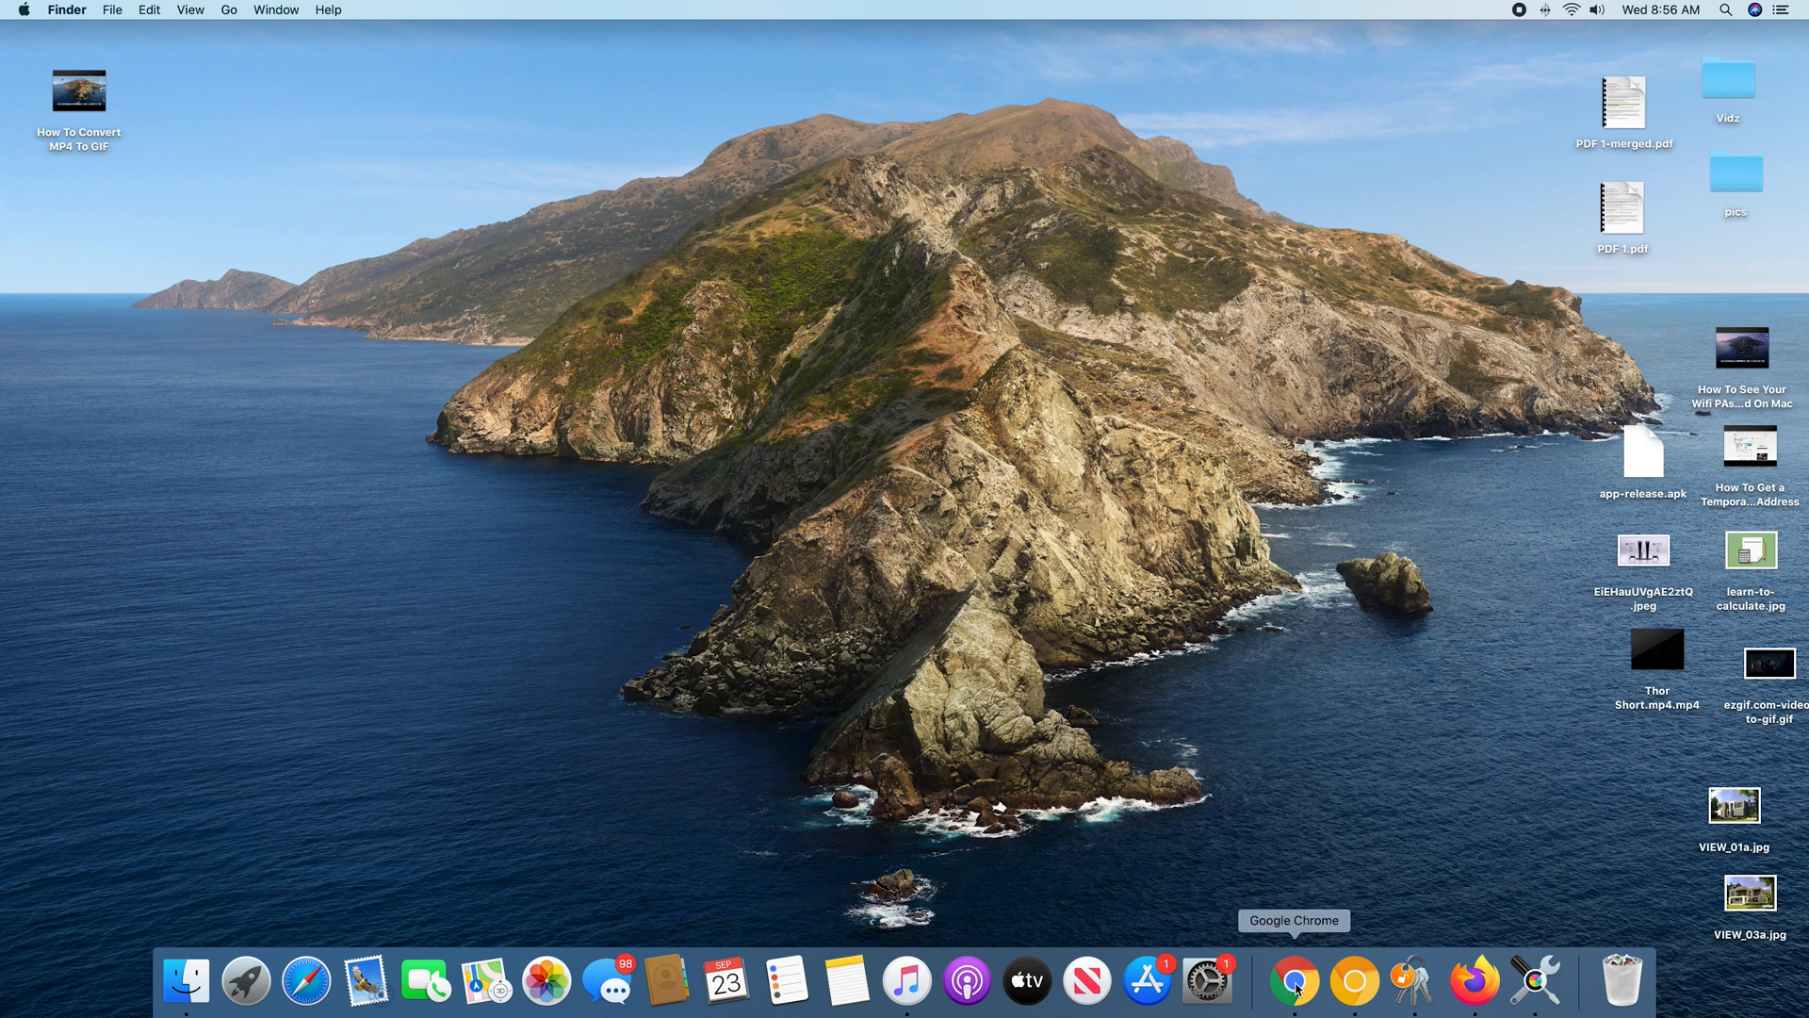
# - Quit Google Chrome from its Dock menu so it leaves the Dock
pyautogui.rightClick(1295, 982)
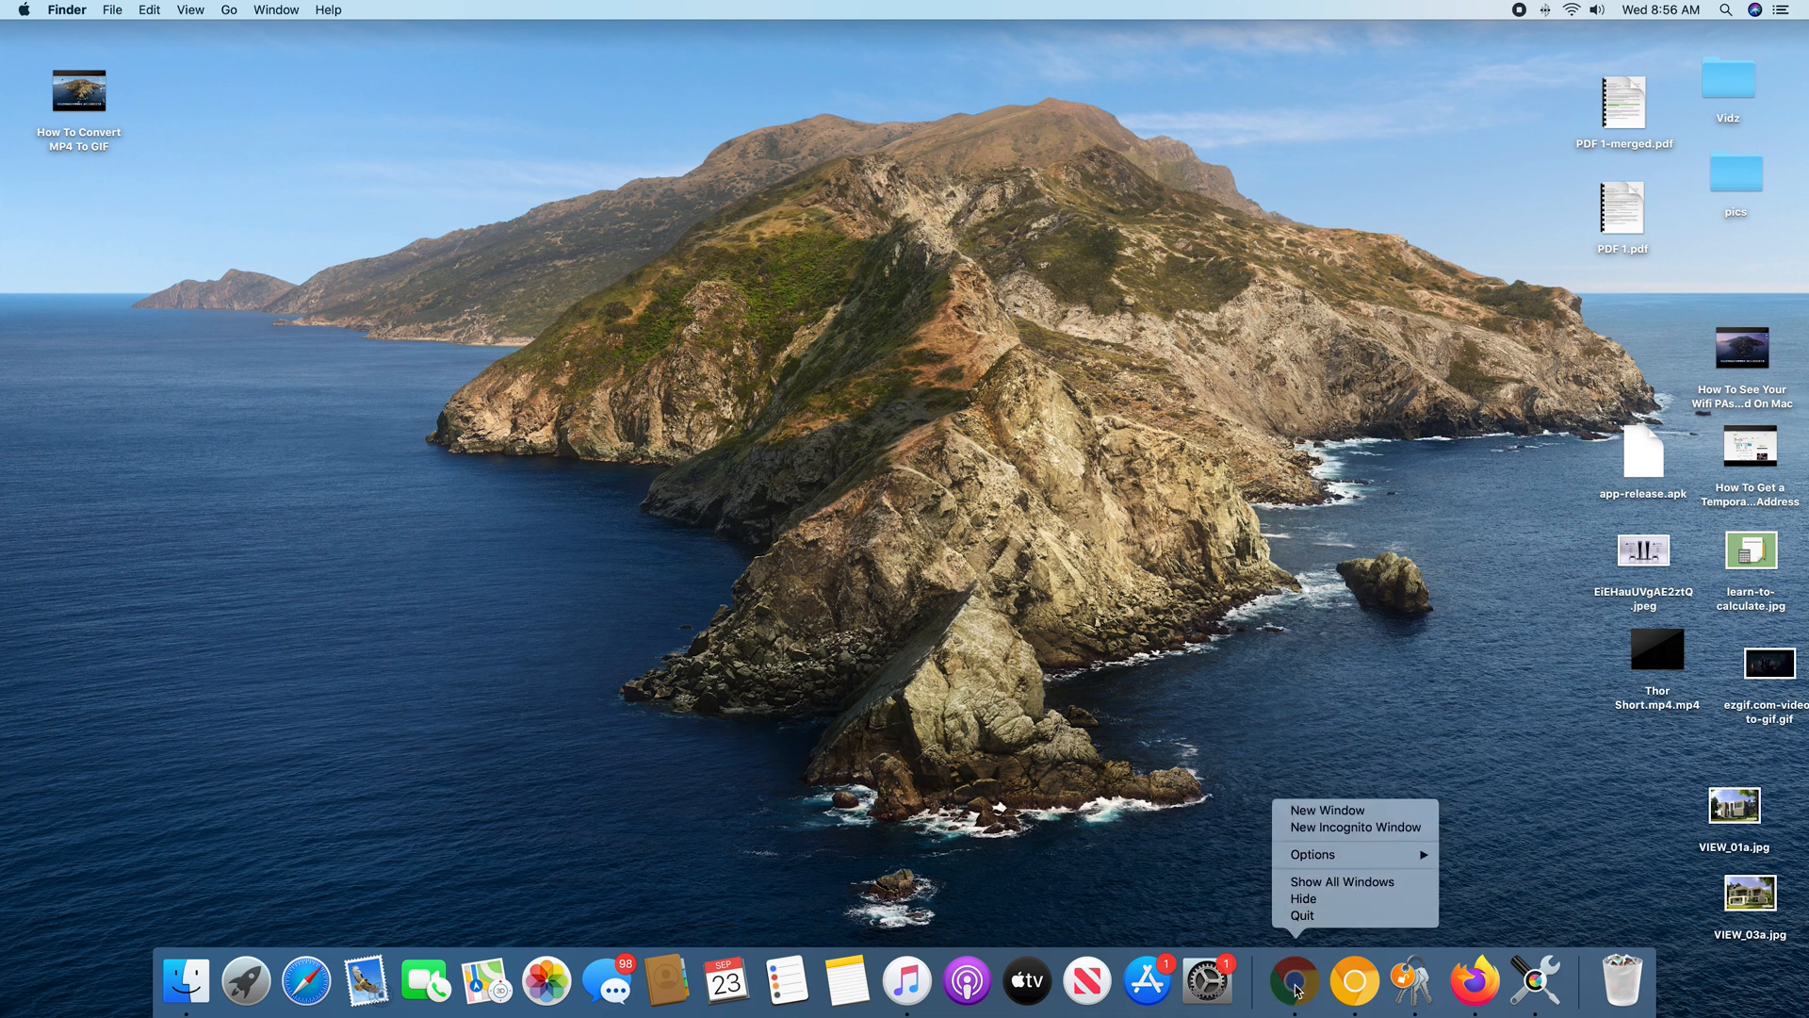
pyautogui.click(1232, 861)
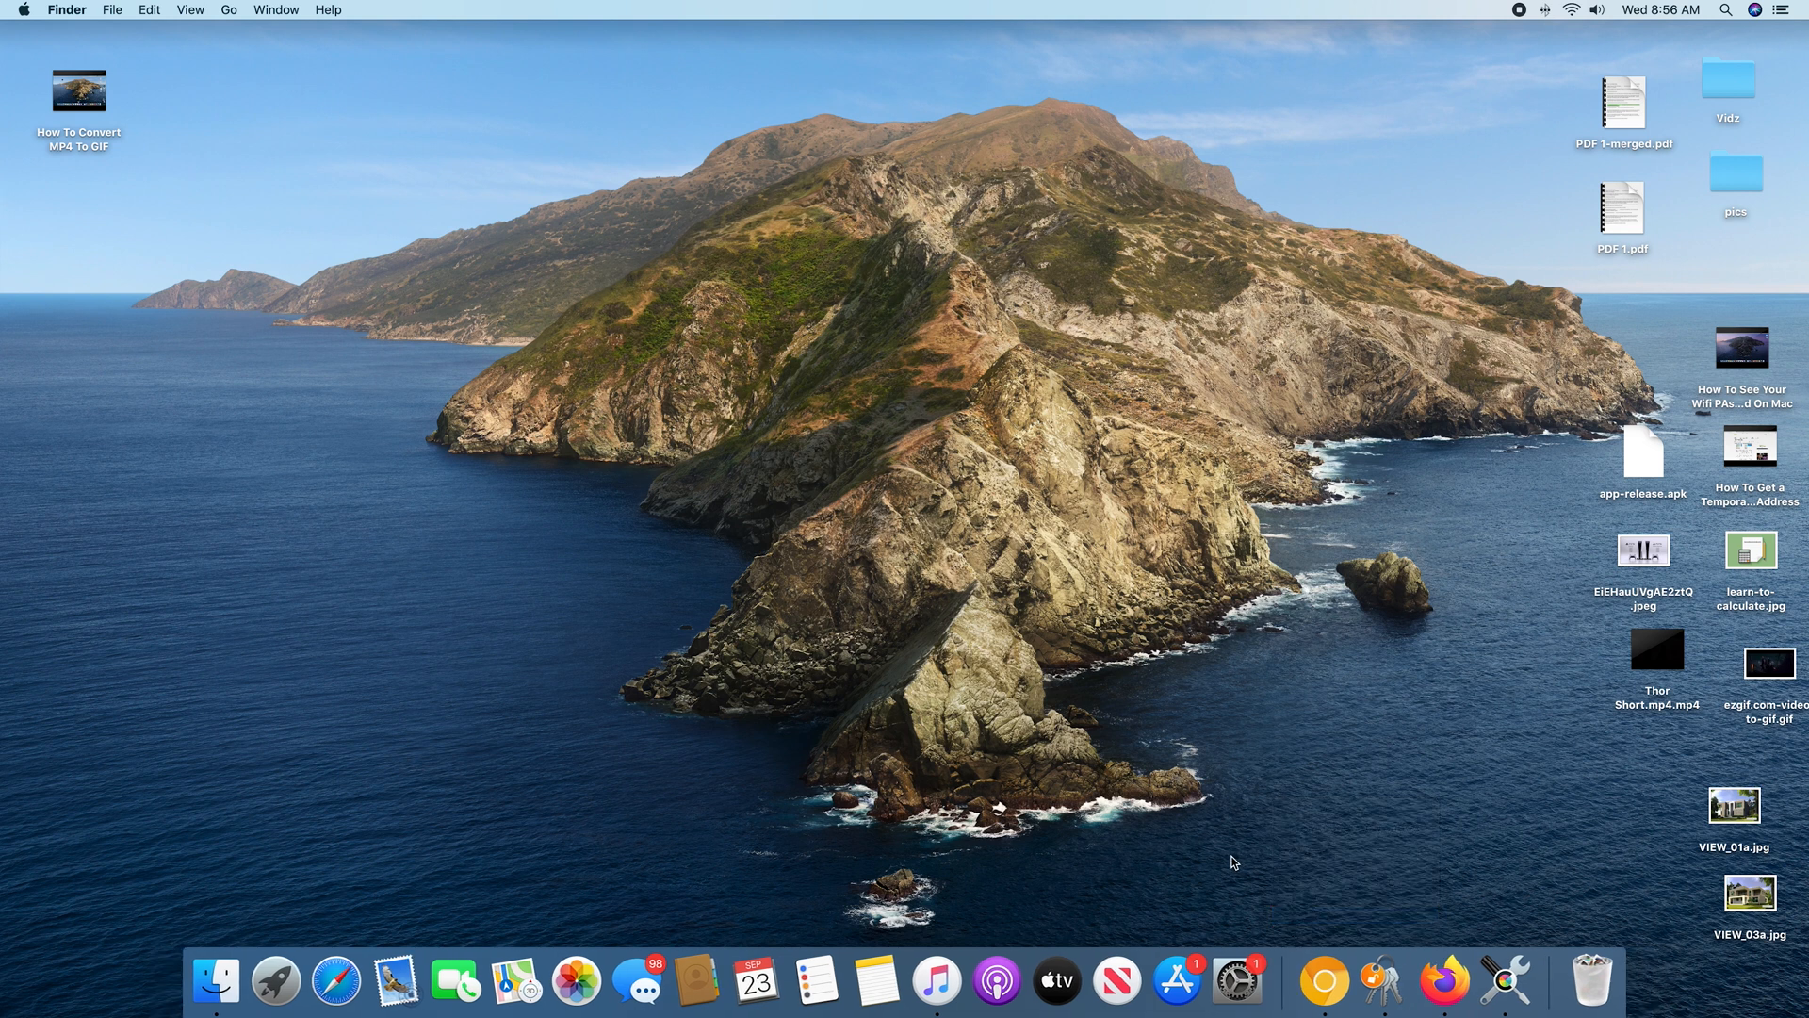
pyautogui.moveTo(214, 980)
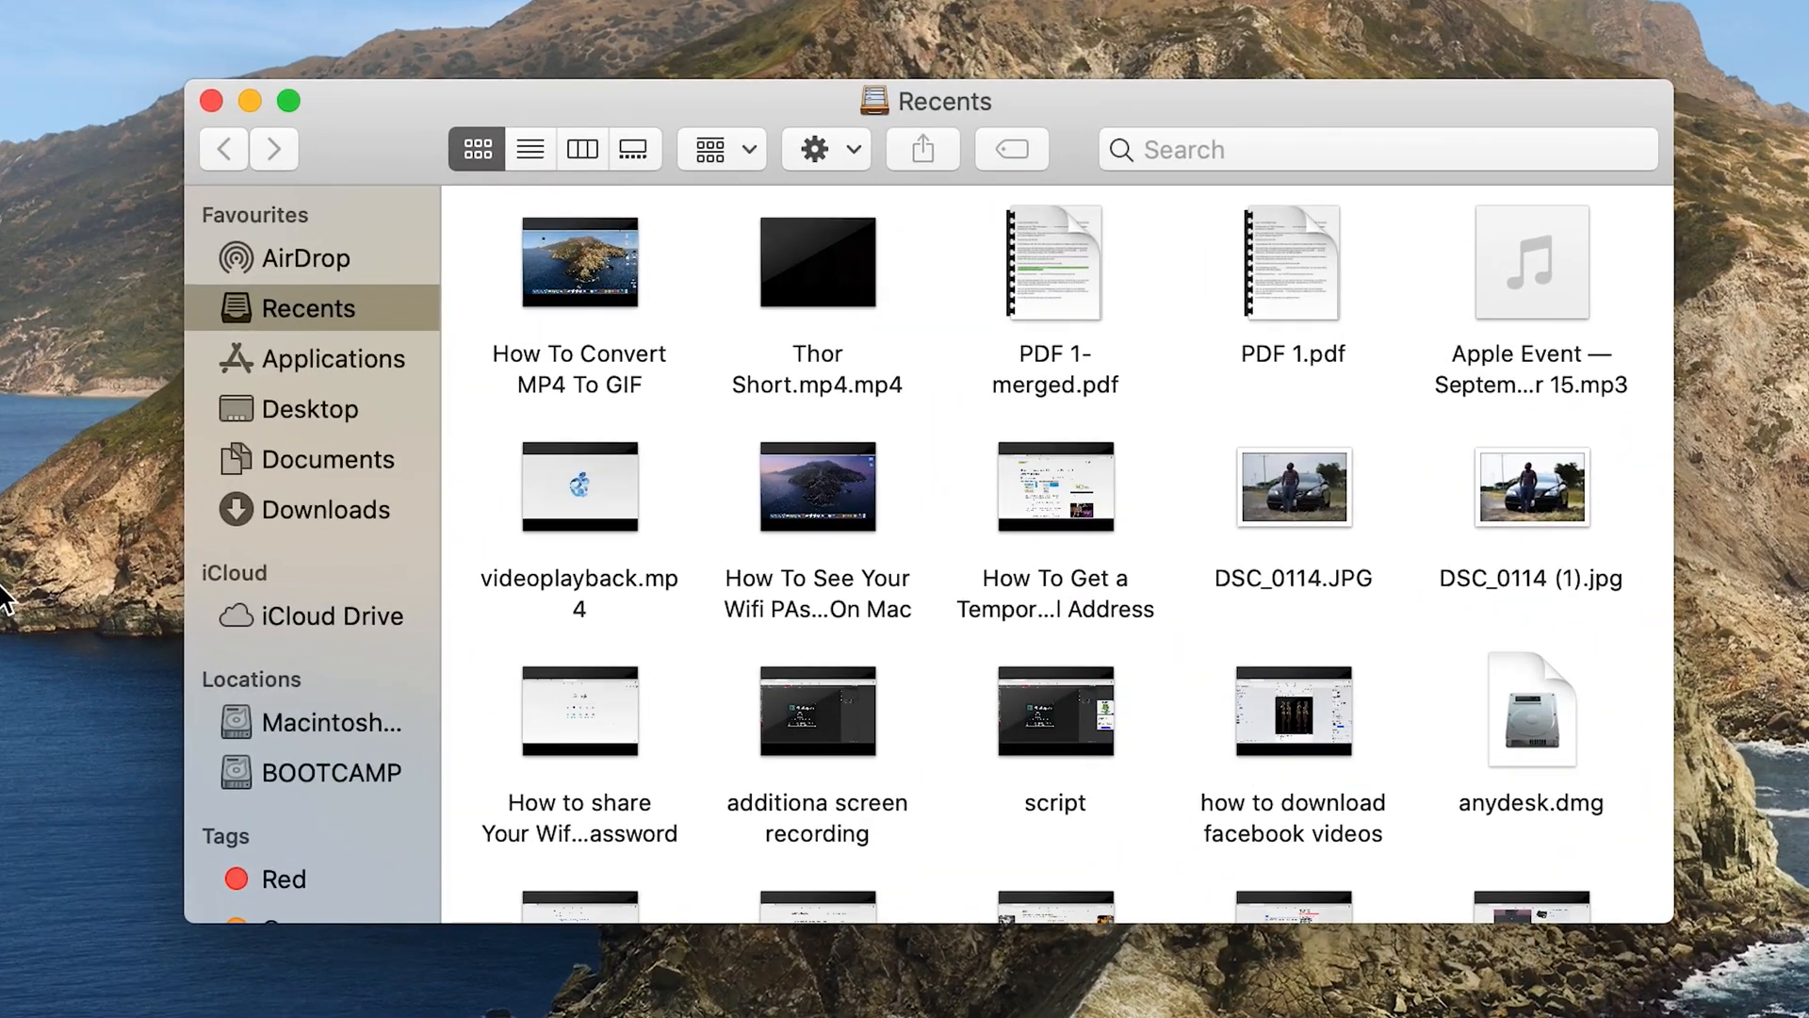
# - Drag the Google Chrome application from Applications onto the Bin
pyautogui.click(341, 358)
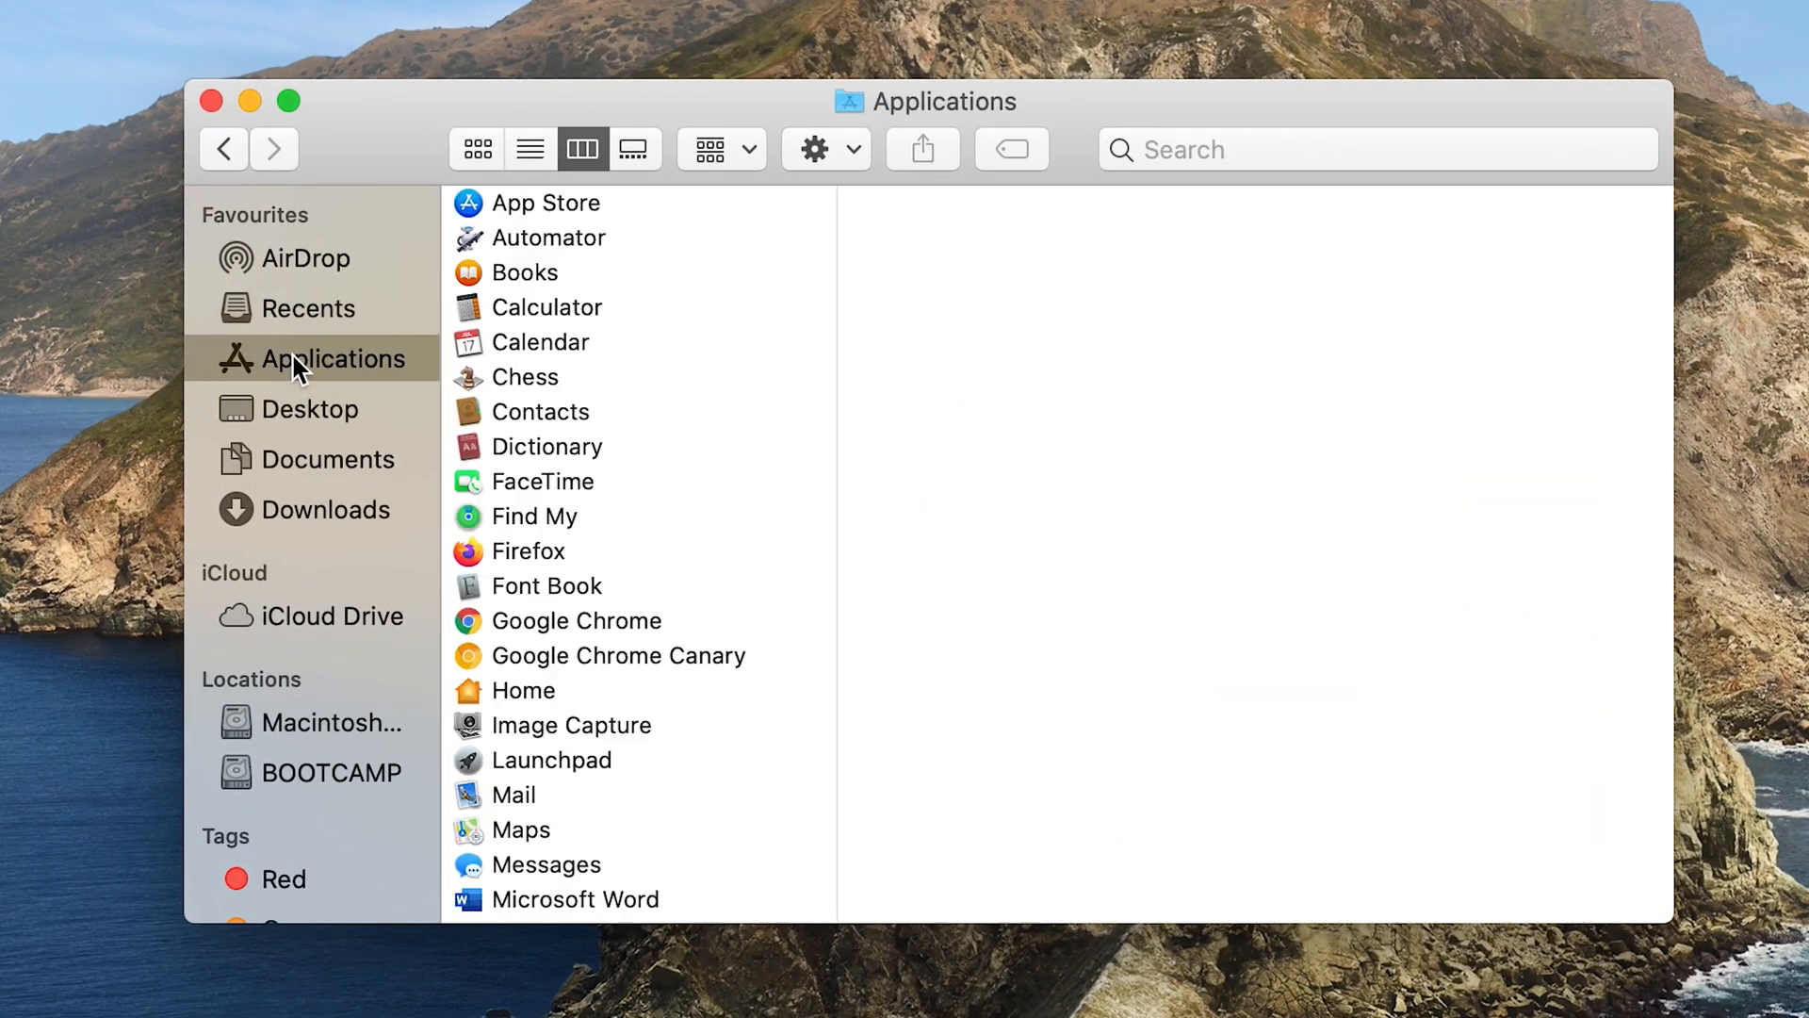
pyautogui.moveTo(722, 464)
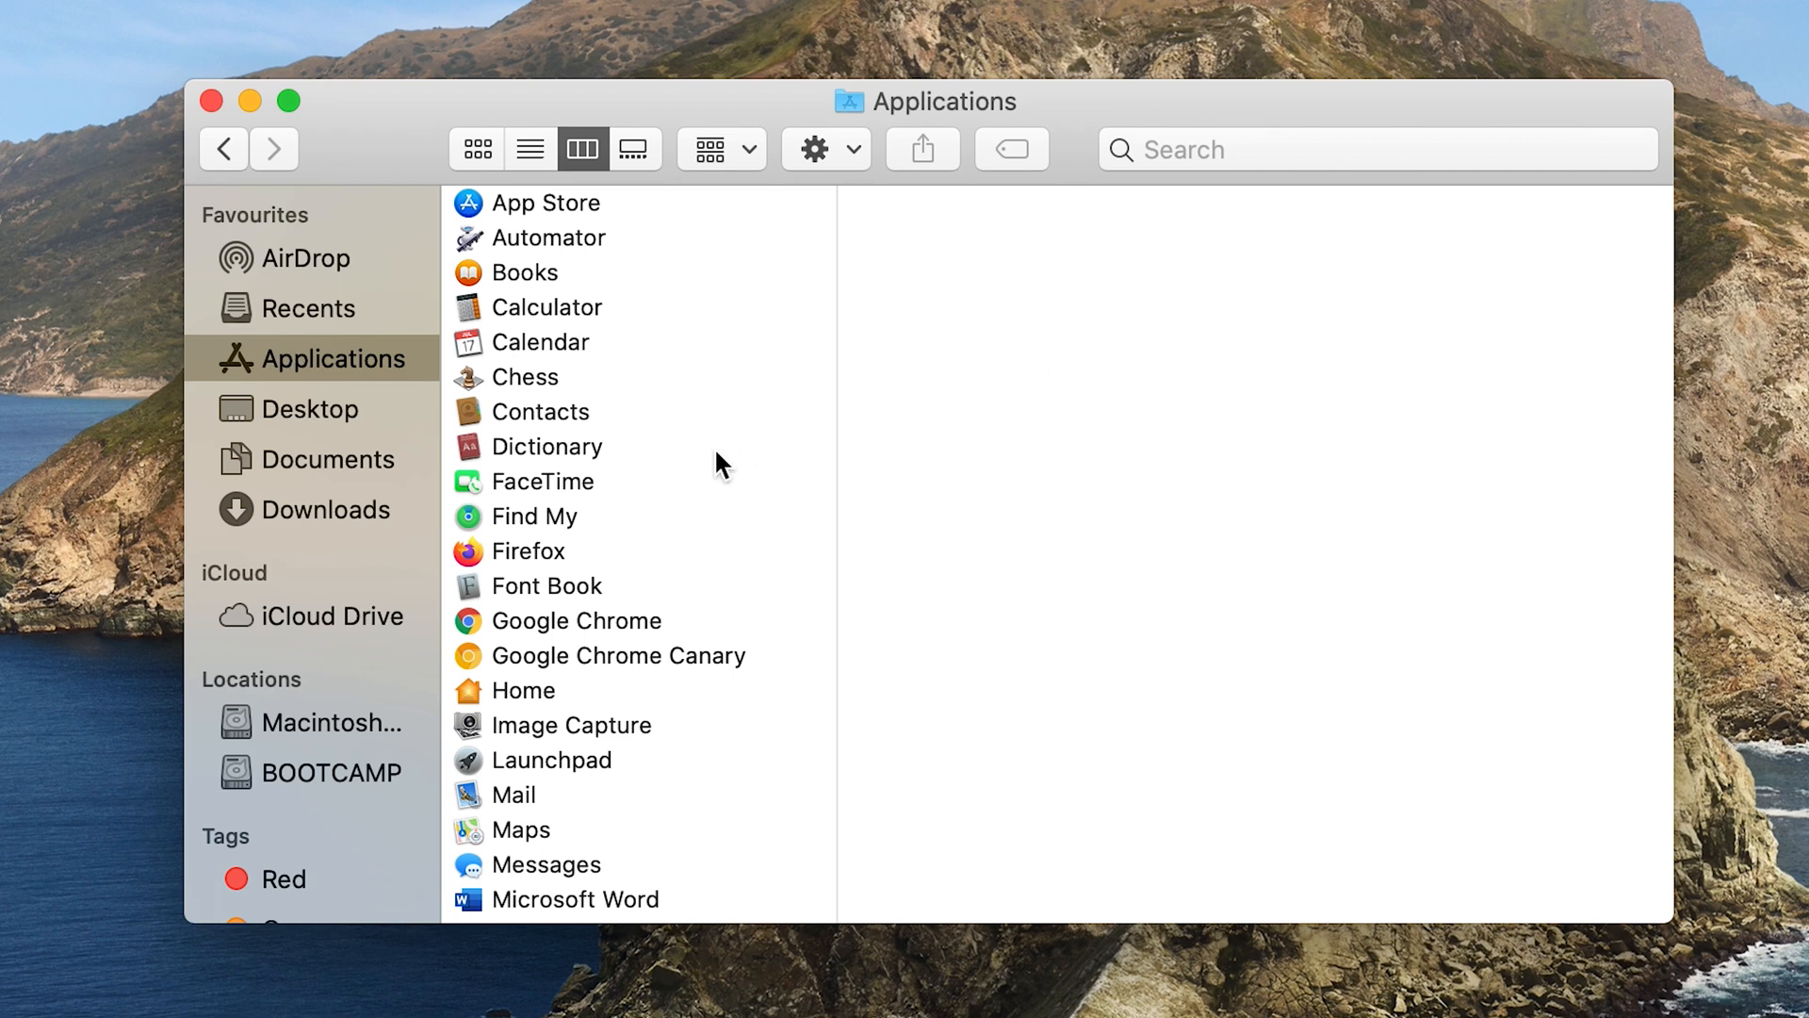
pyautogui.click(577, 453)
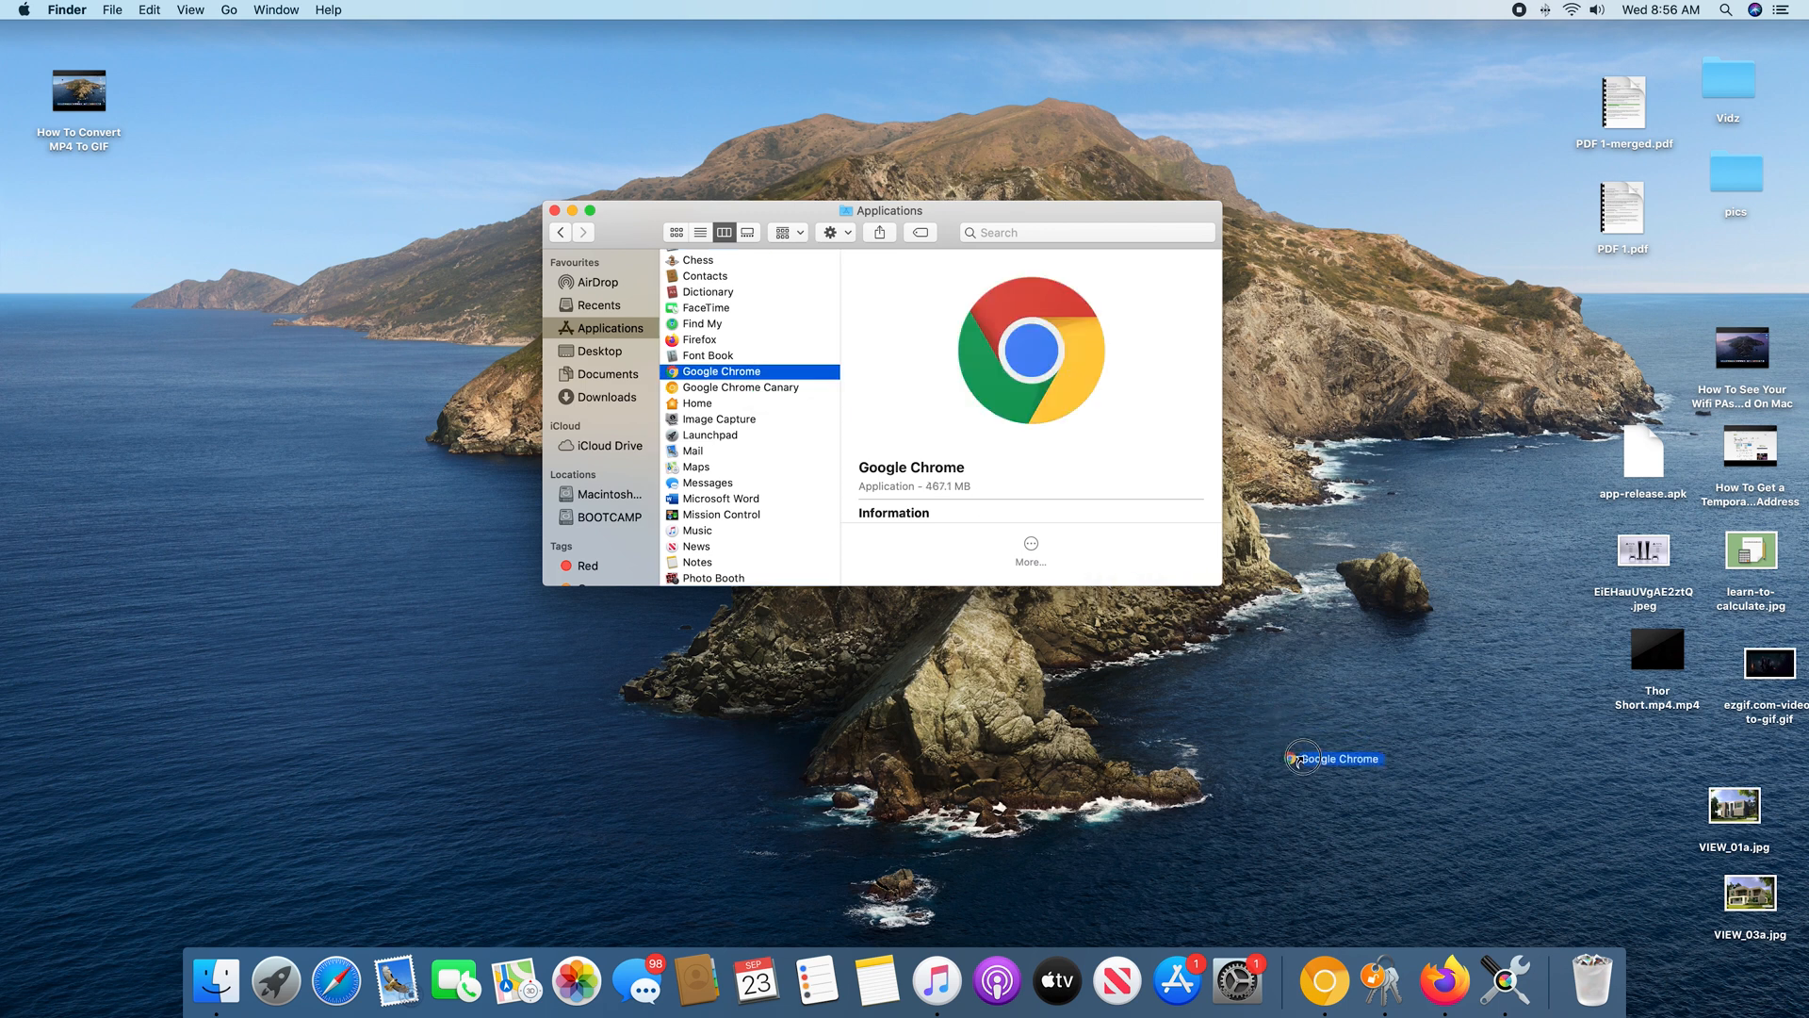
pyautogui.moveTo(1332, 757); pyautogui.dragTo(1597, 973)
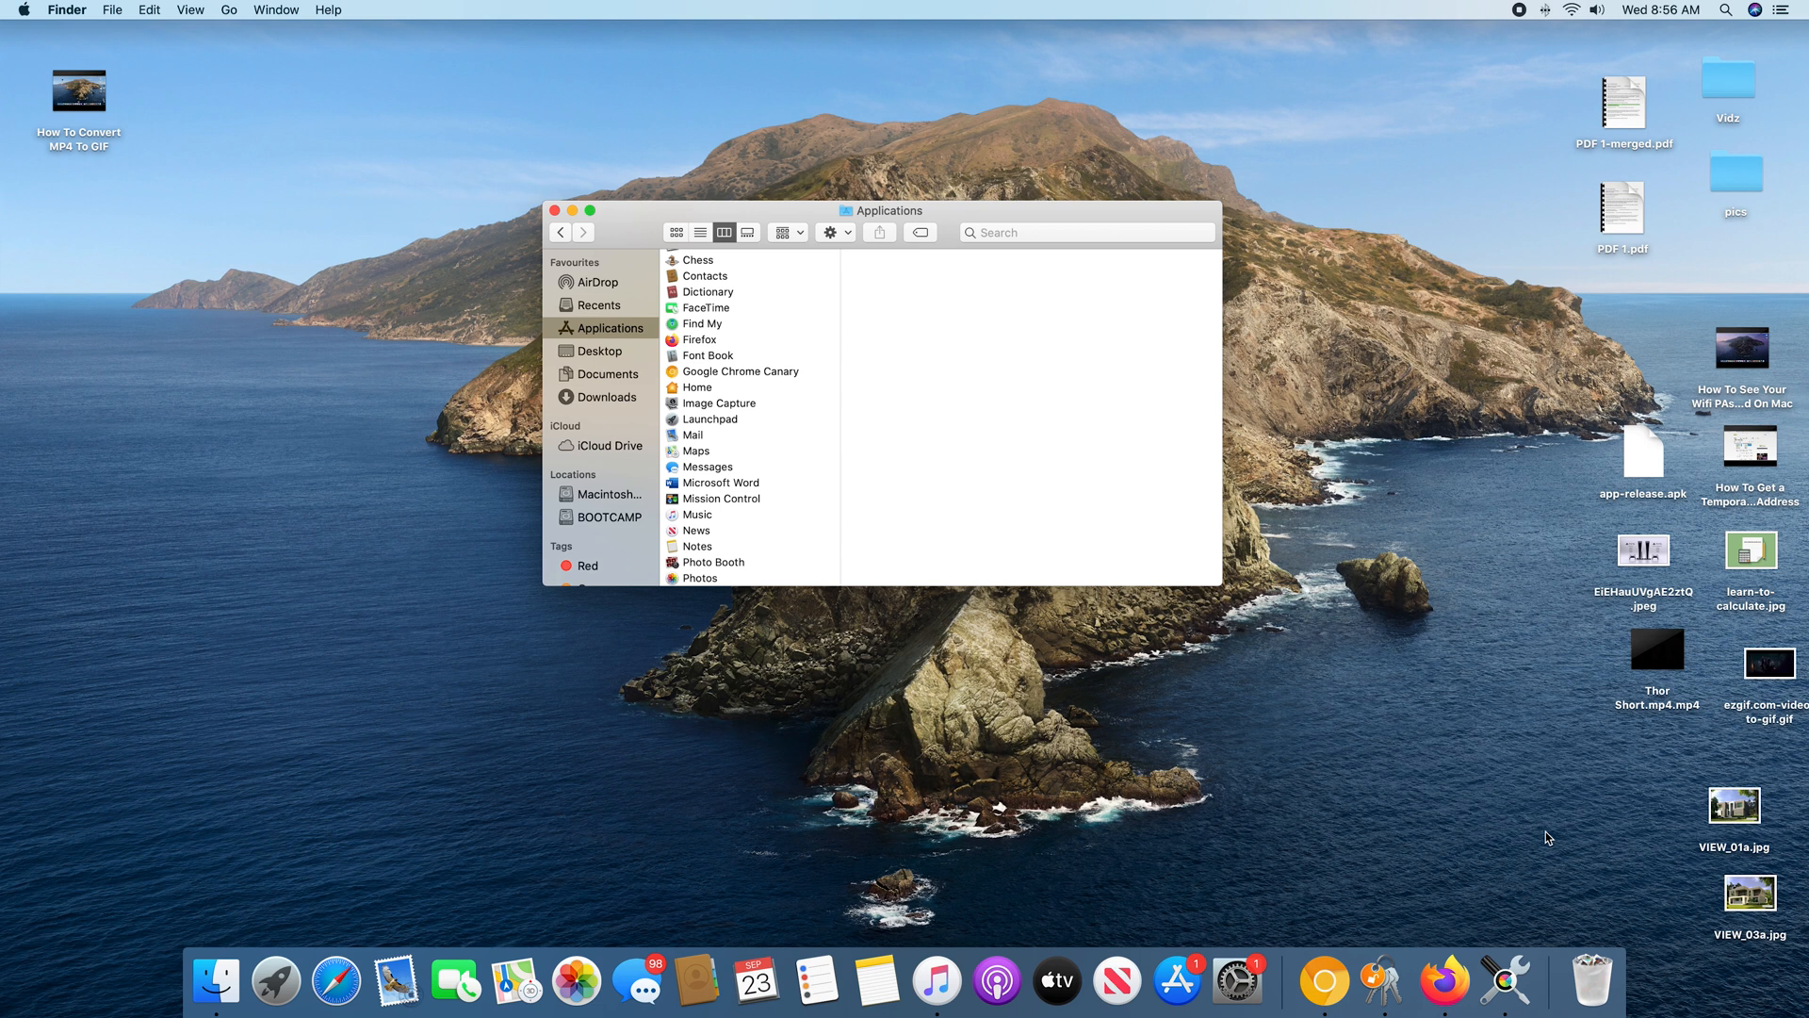
pyautogui.moveTo(1474, 762)
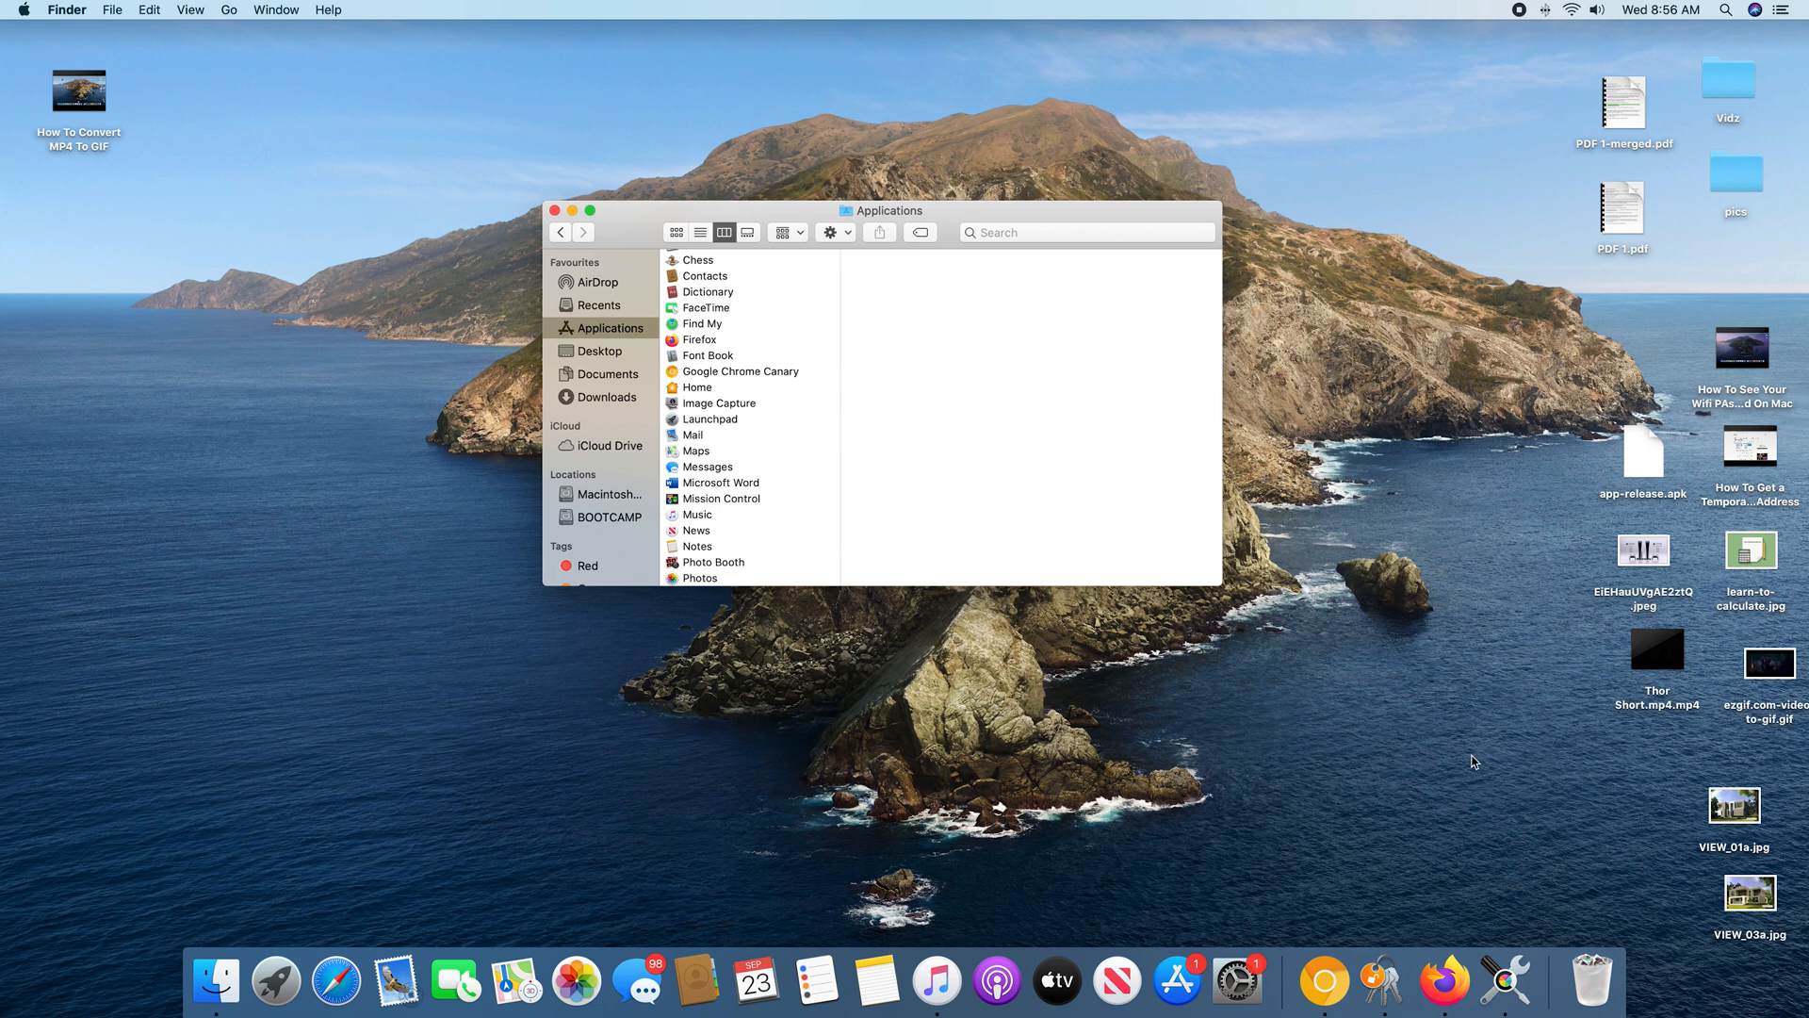
pyautogui.moveTo(1428, 746)
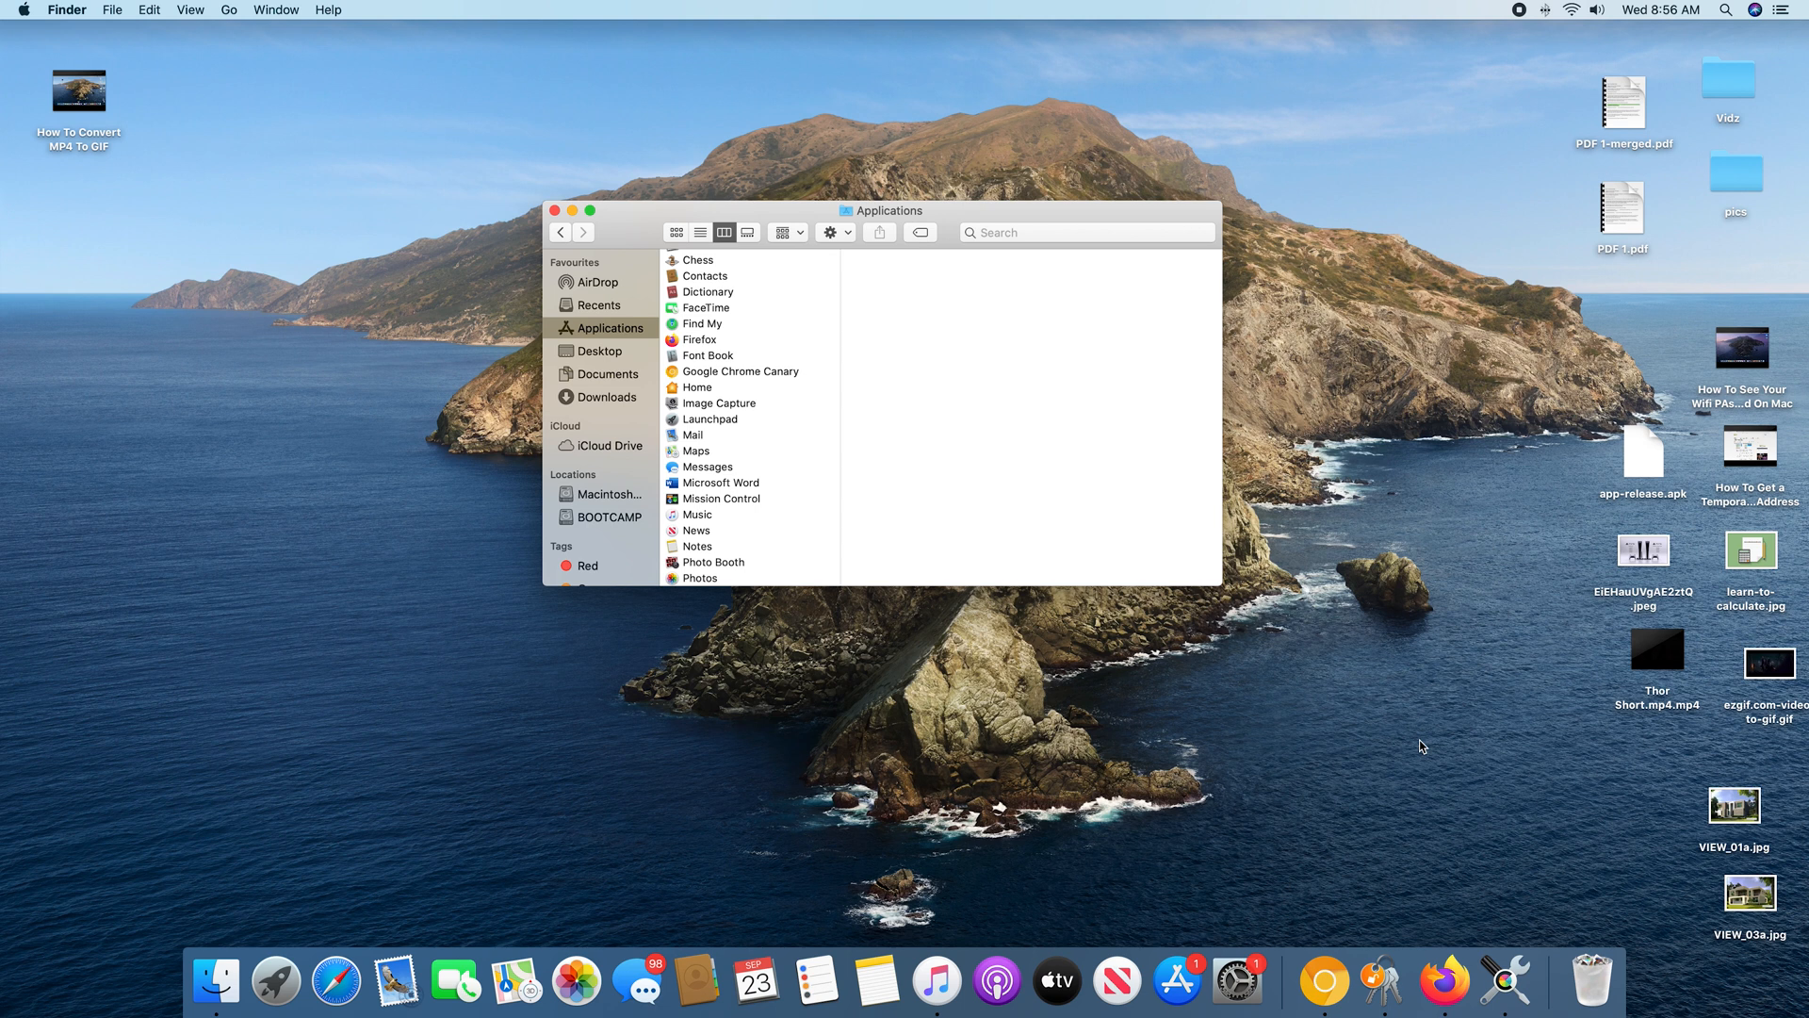
pyautogui.moveTo(1287, 780)
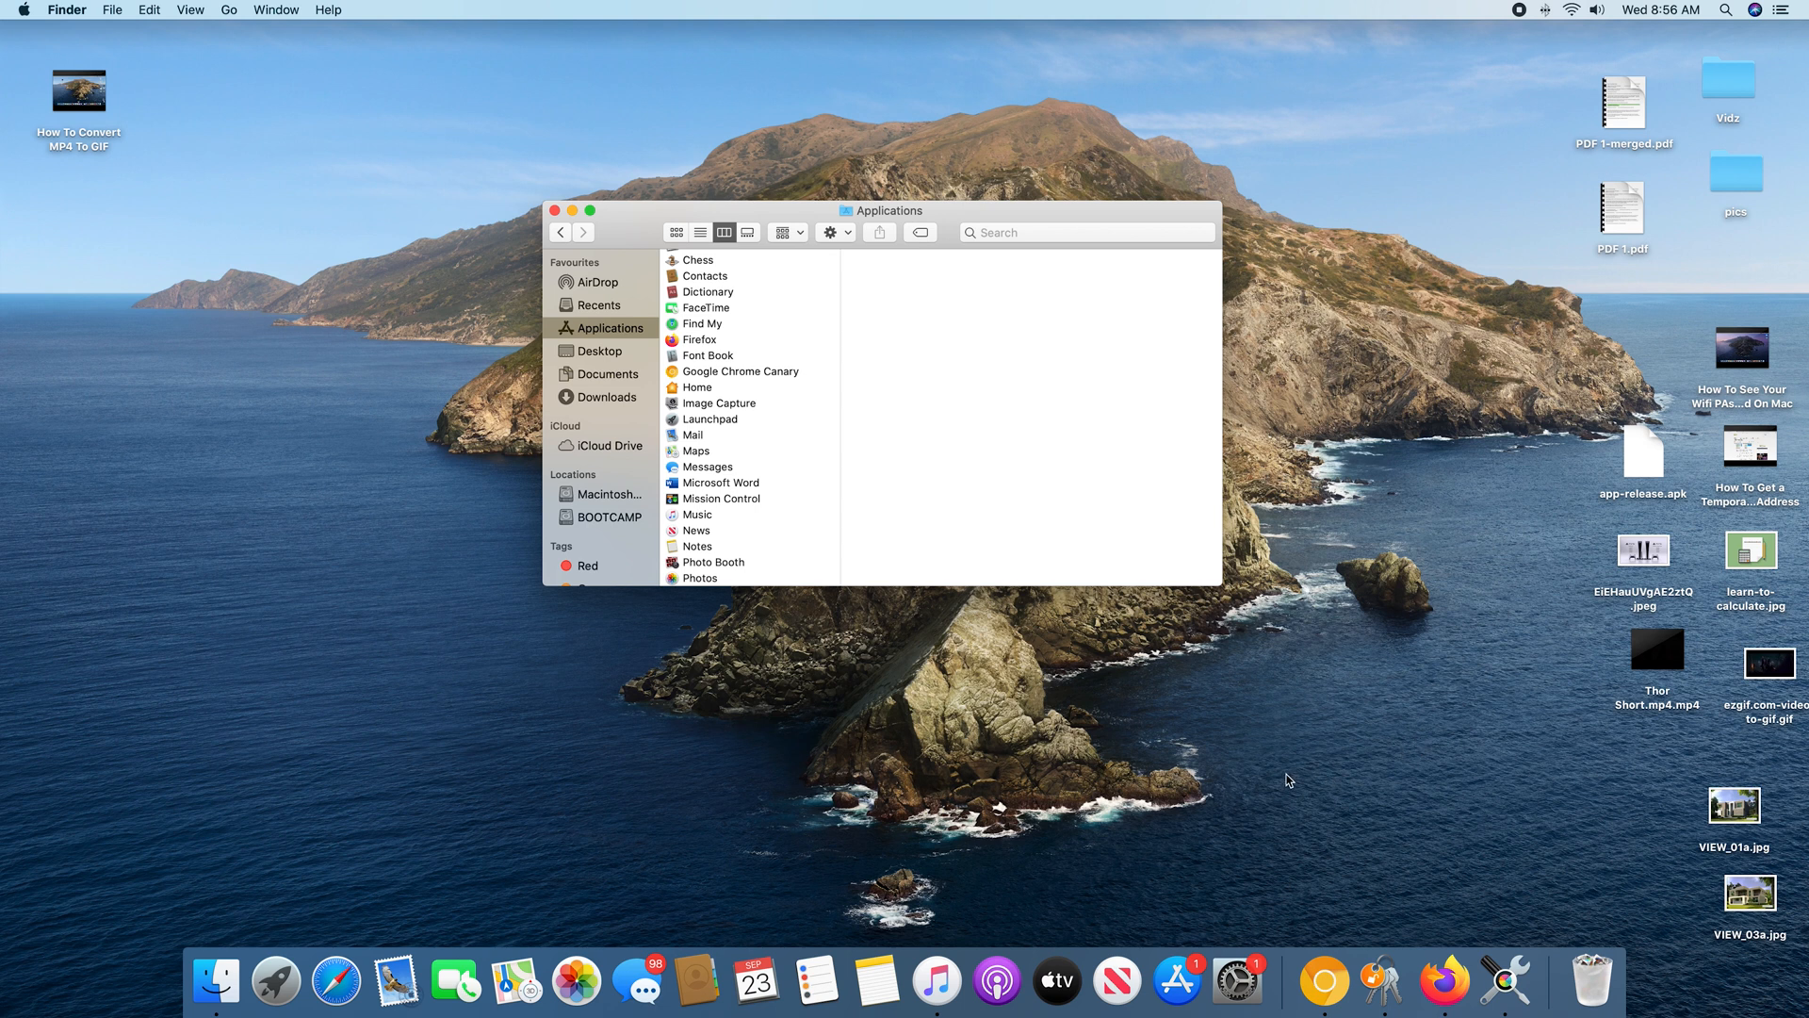
pyautogui.moveTo(588, 377)
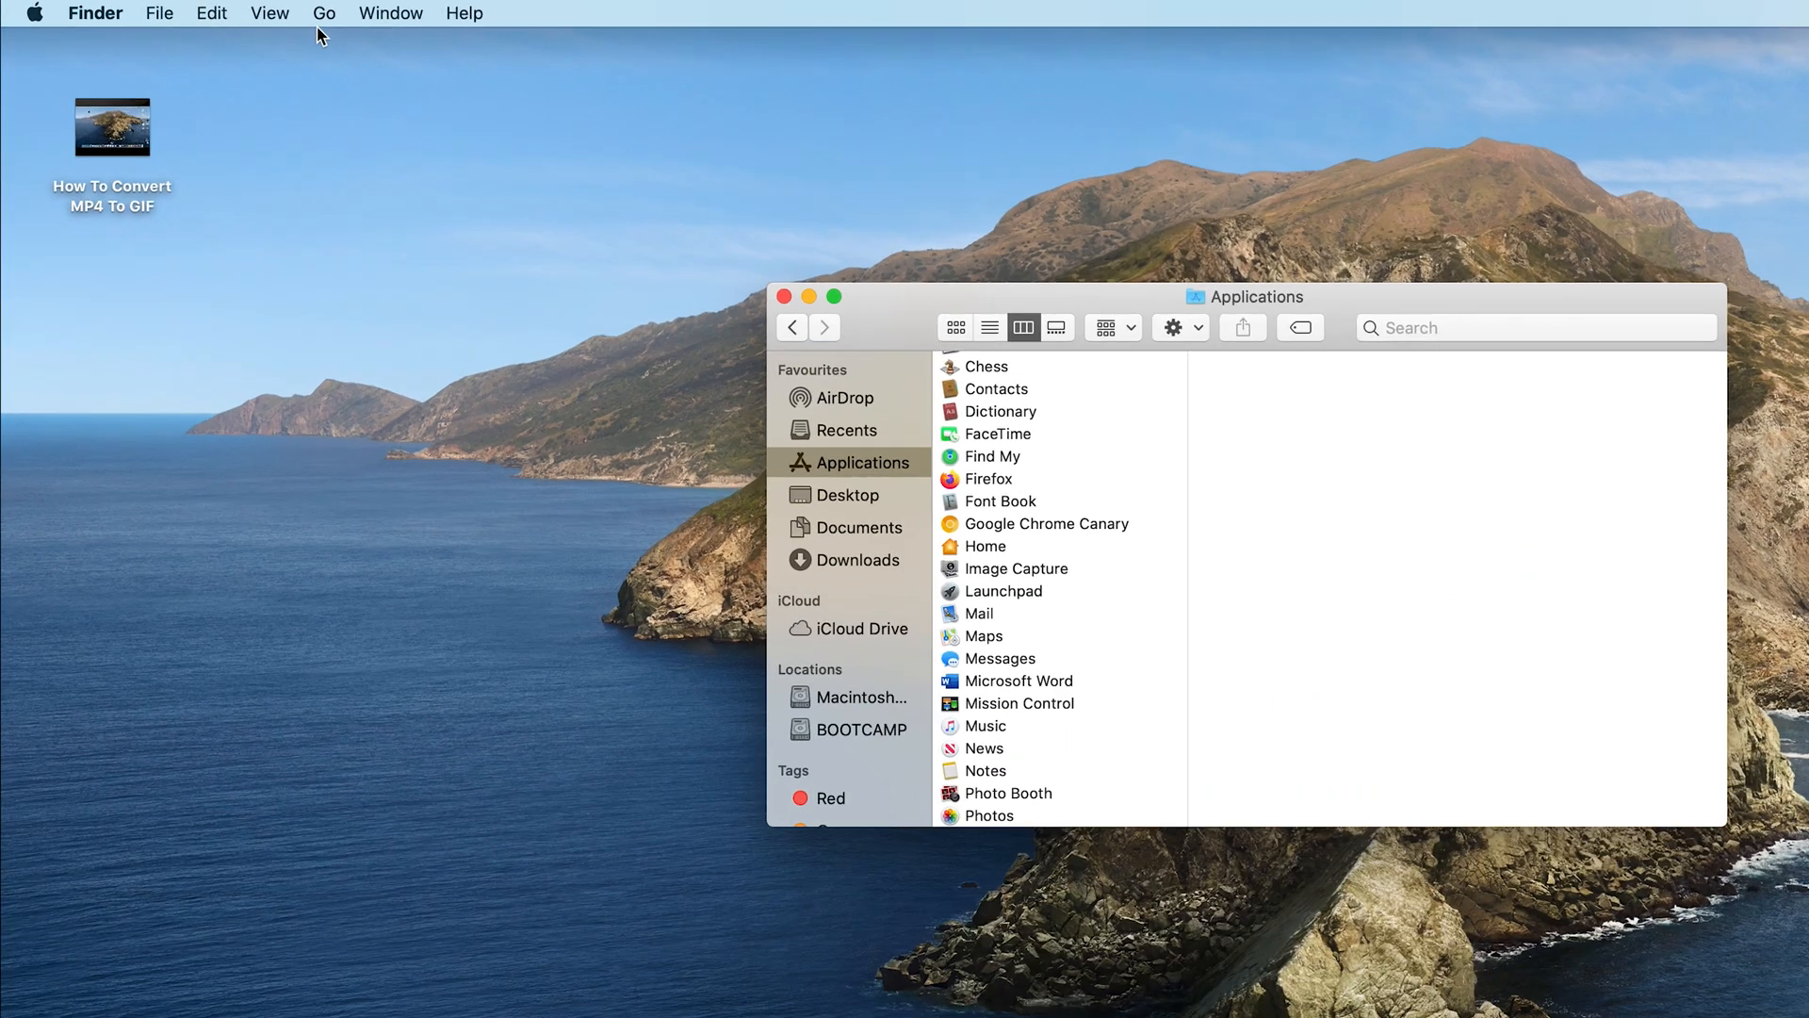
# - Use Go to Folder with the pasted path ~/Library/Application Support/Google/Chrome
pyautogui.click(324, 13)
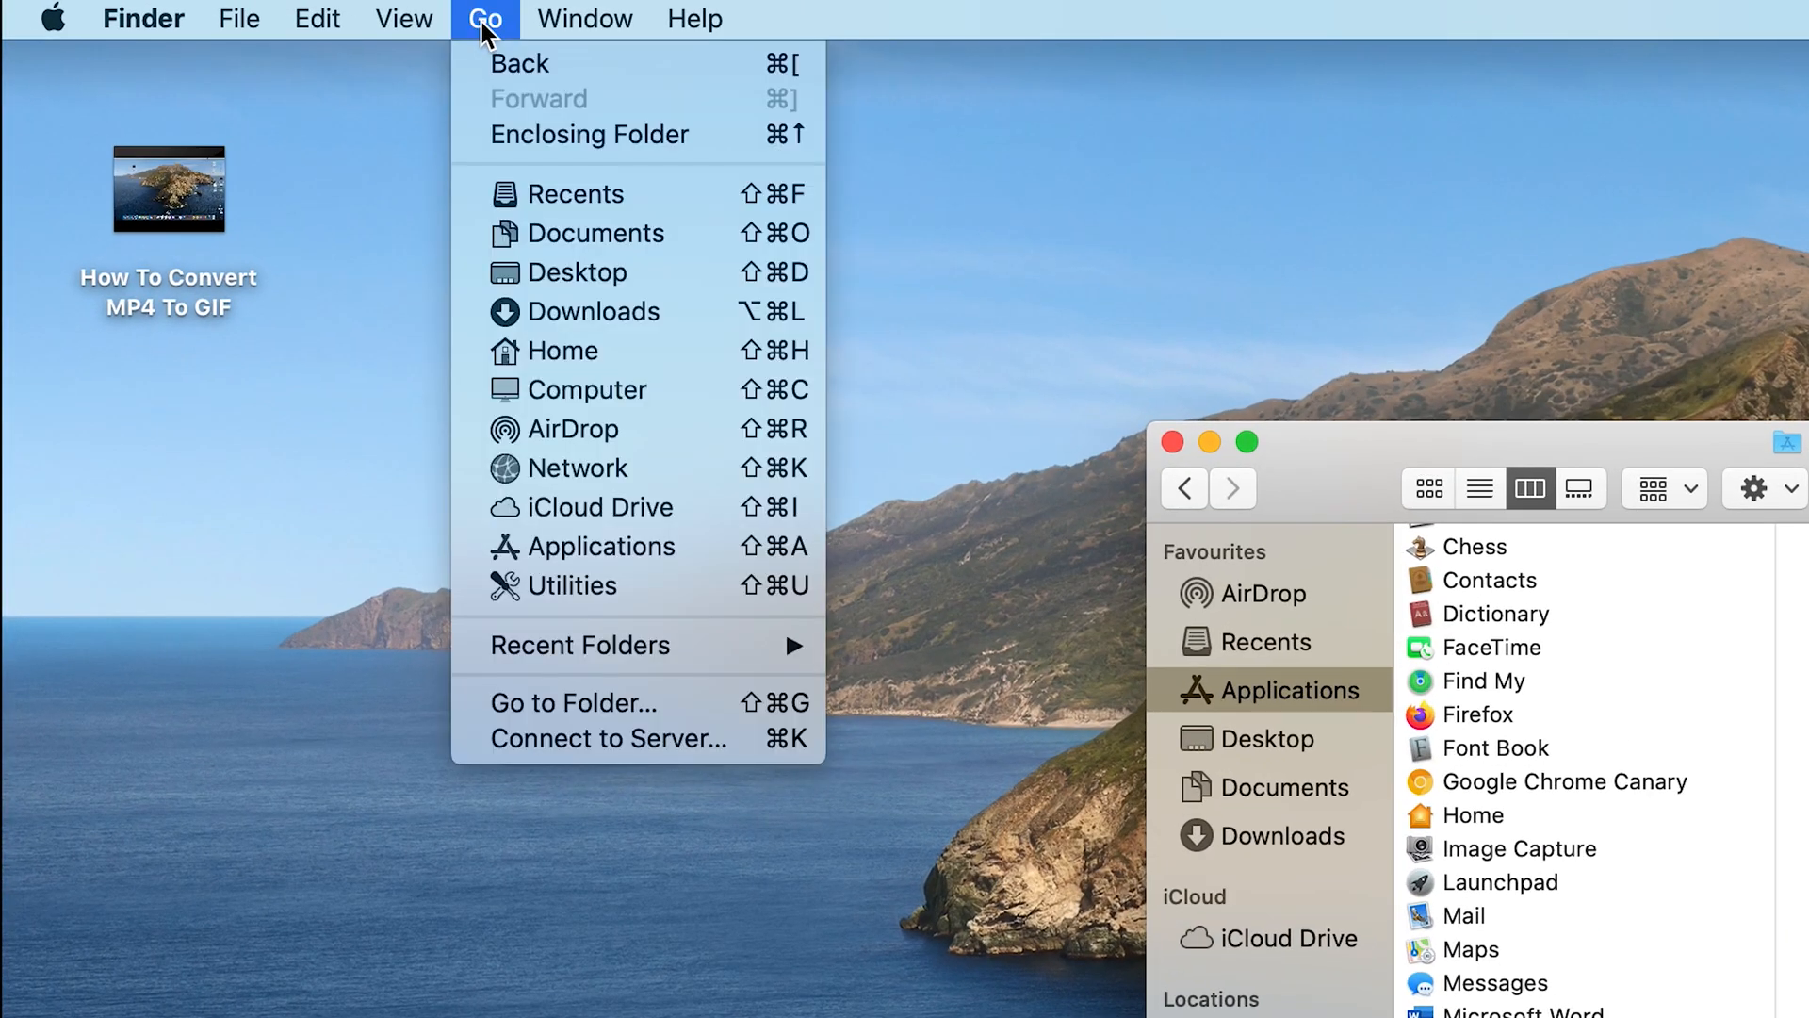
pyautogui.moveTo(588, 703)
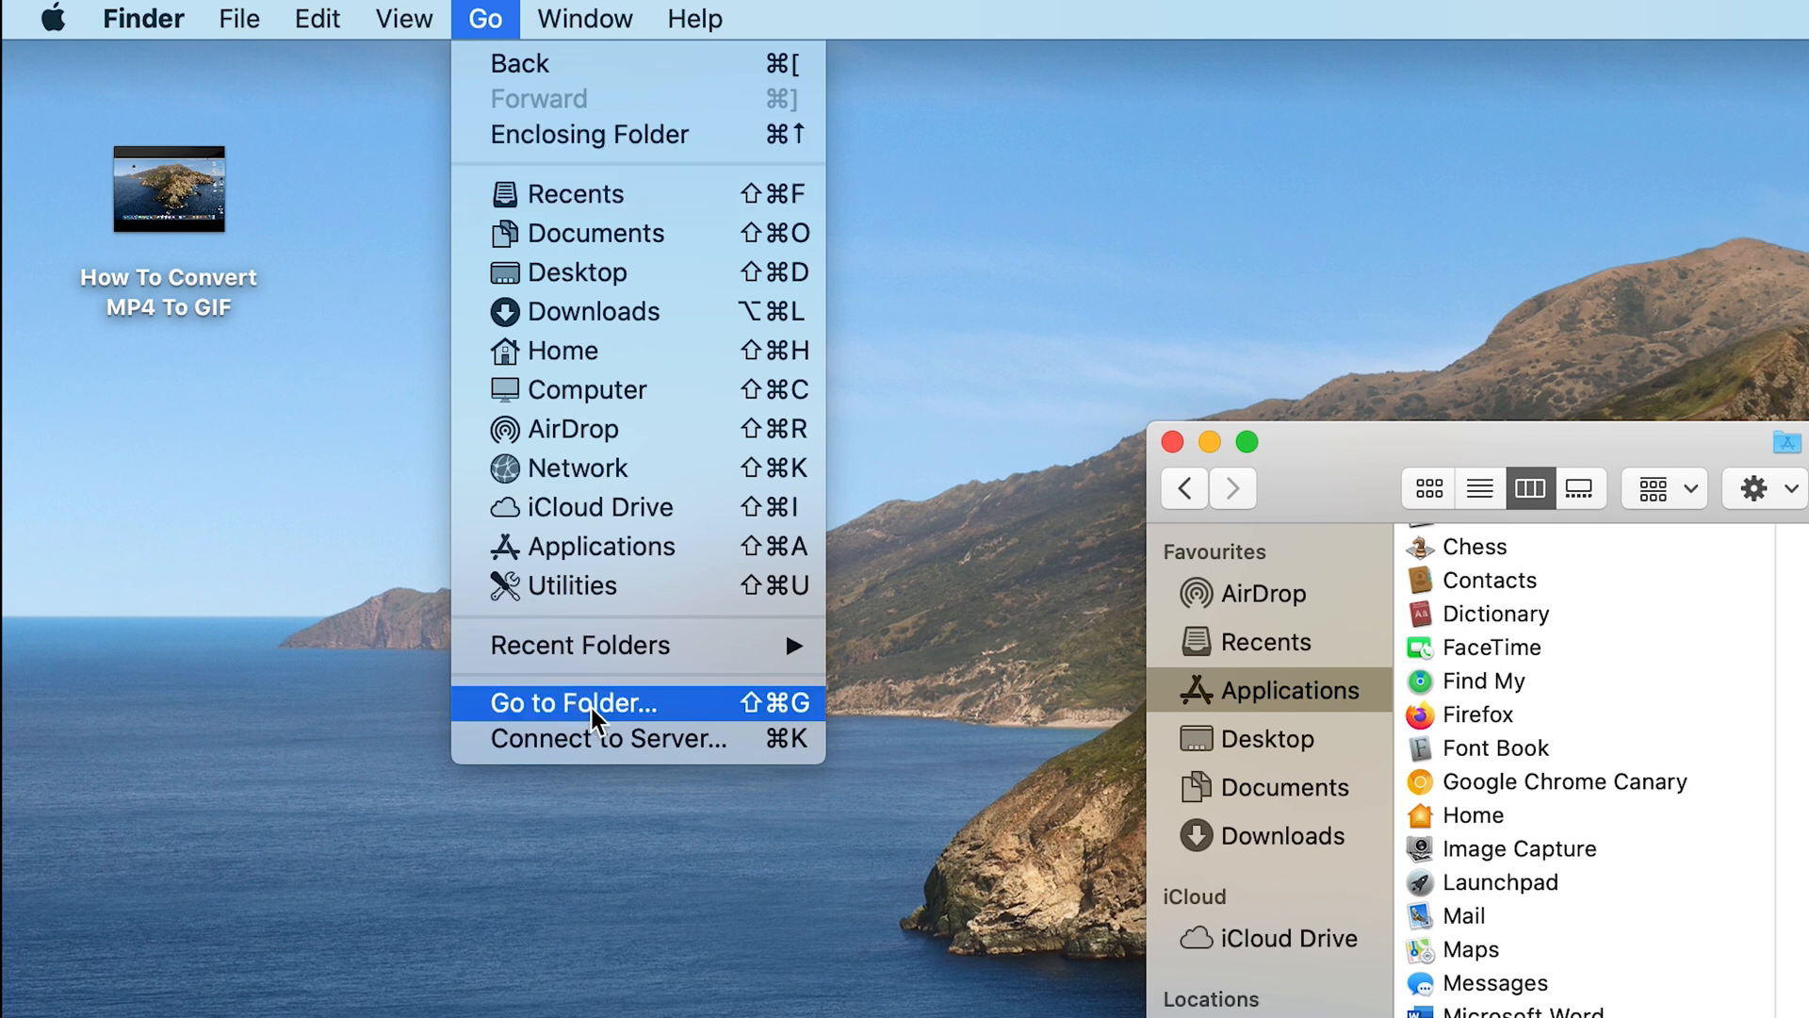
pyautogui.click(573, 703)
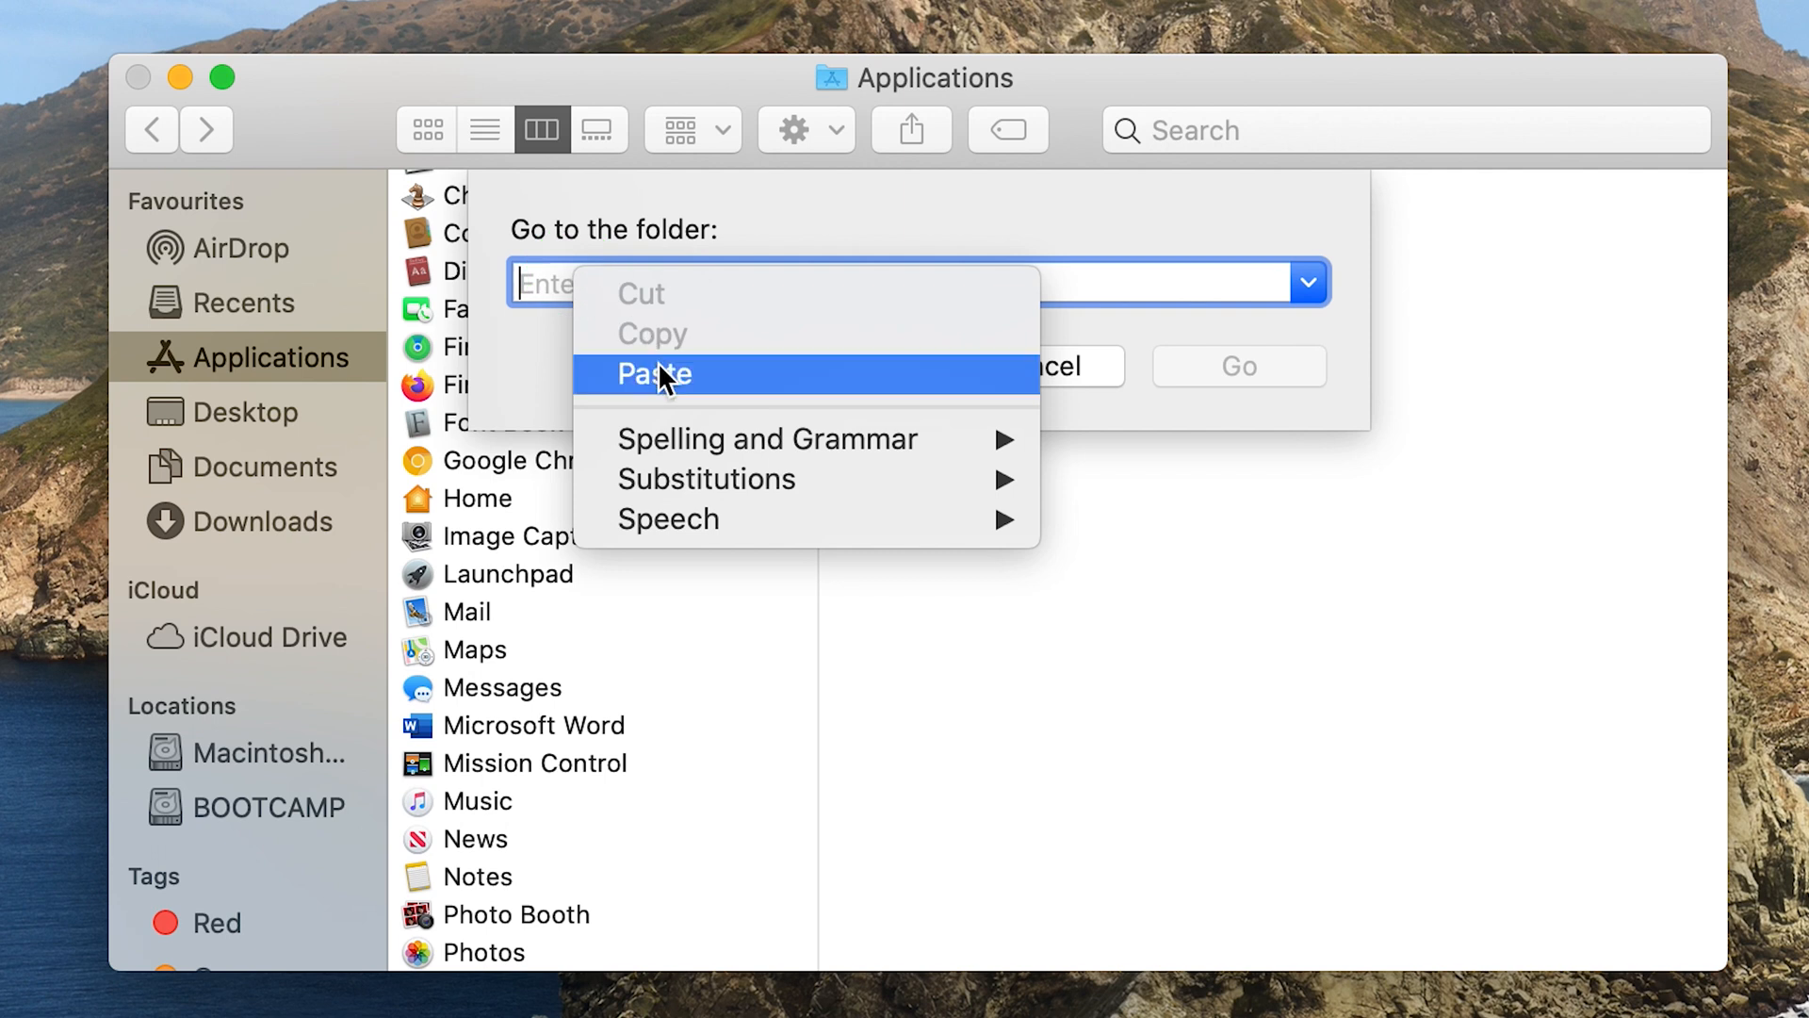
pyautogui.click(654, 374)
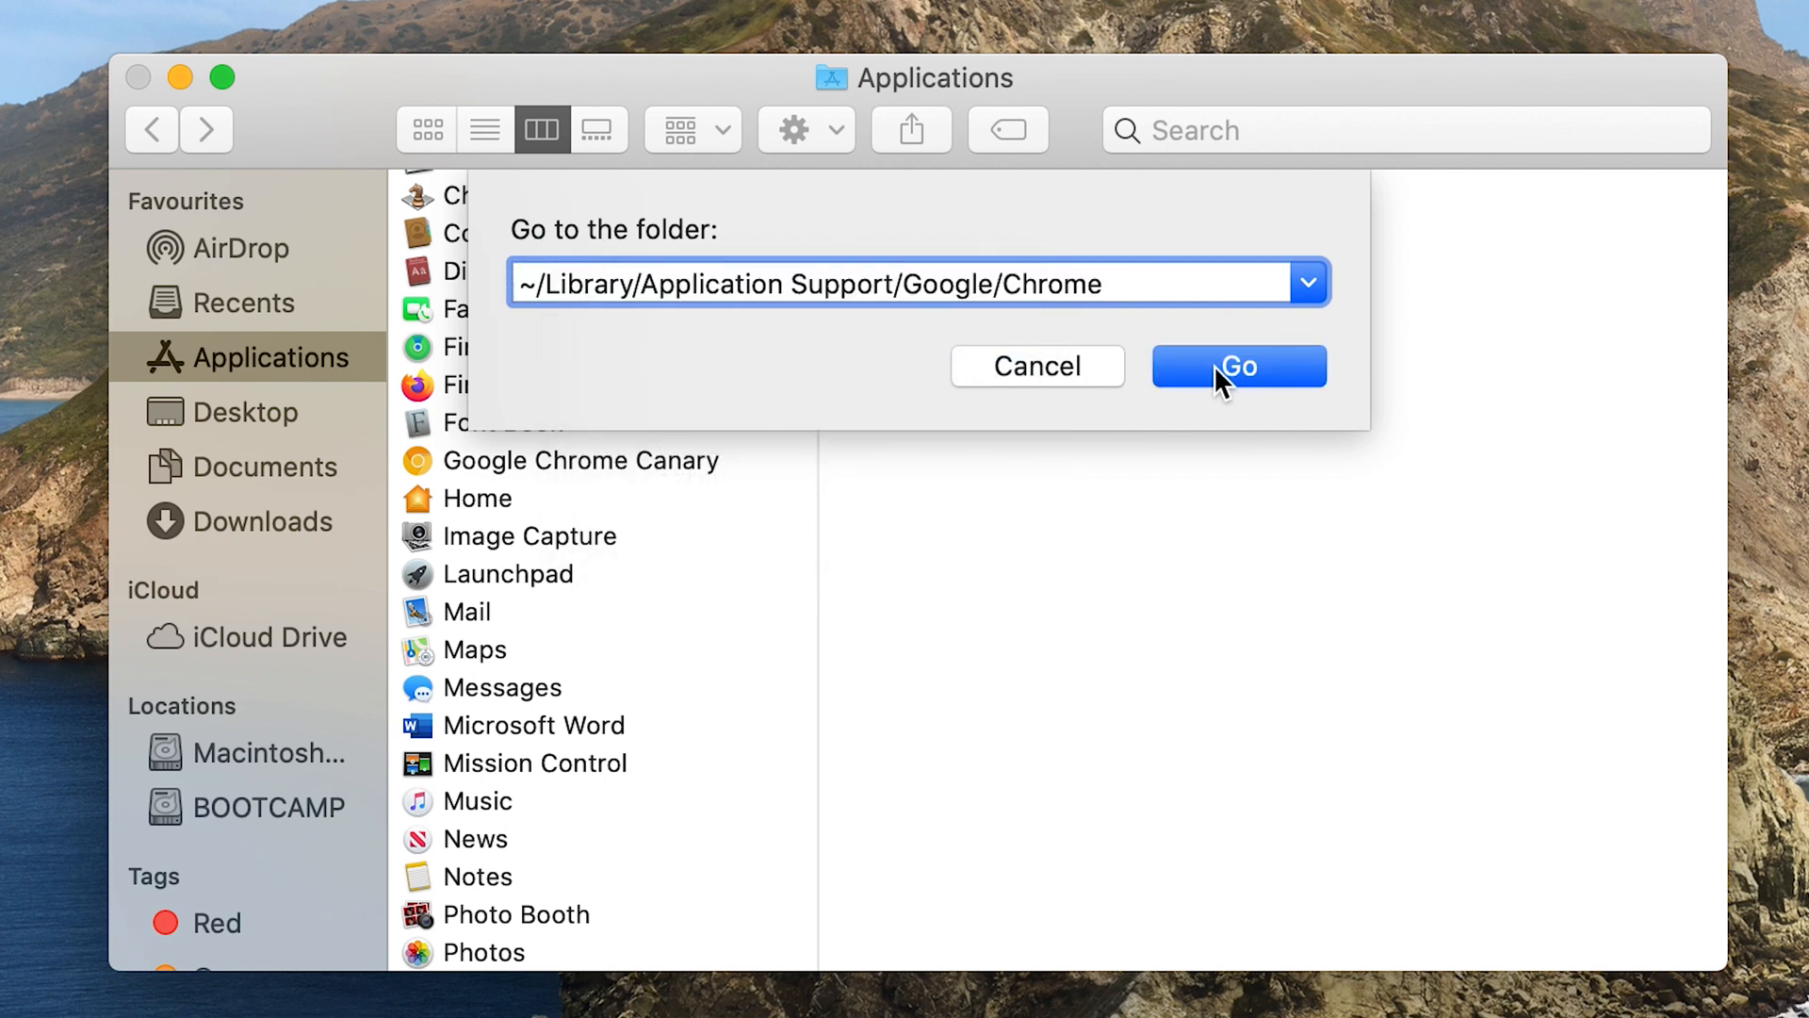
pyautogui.click(1238, 366)
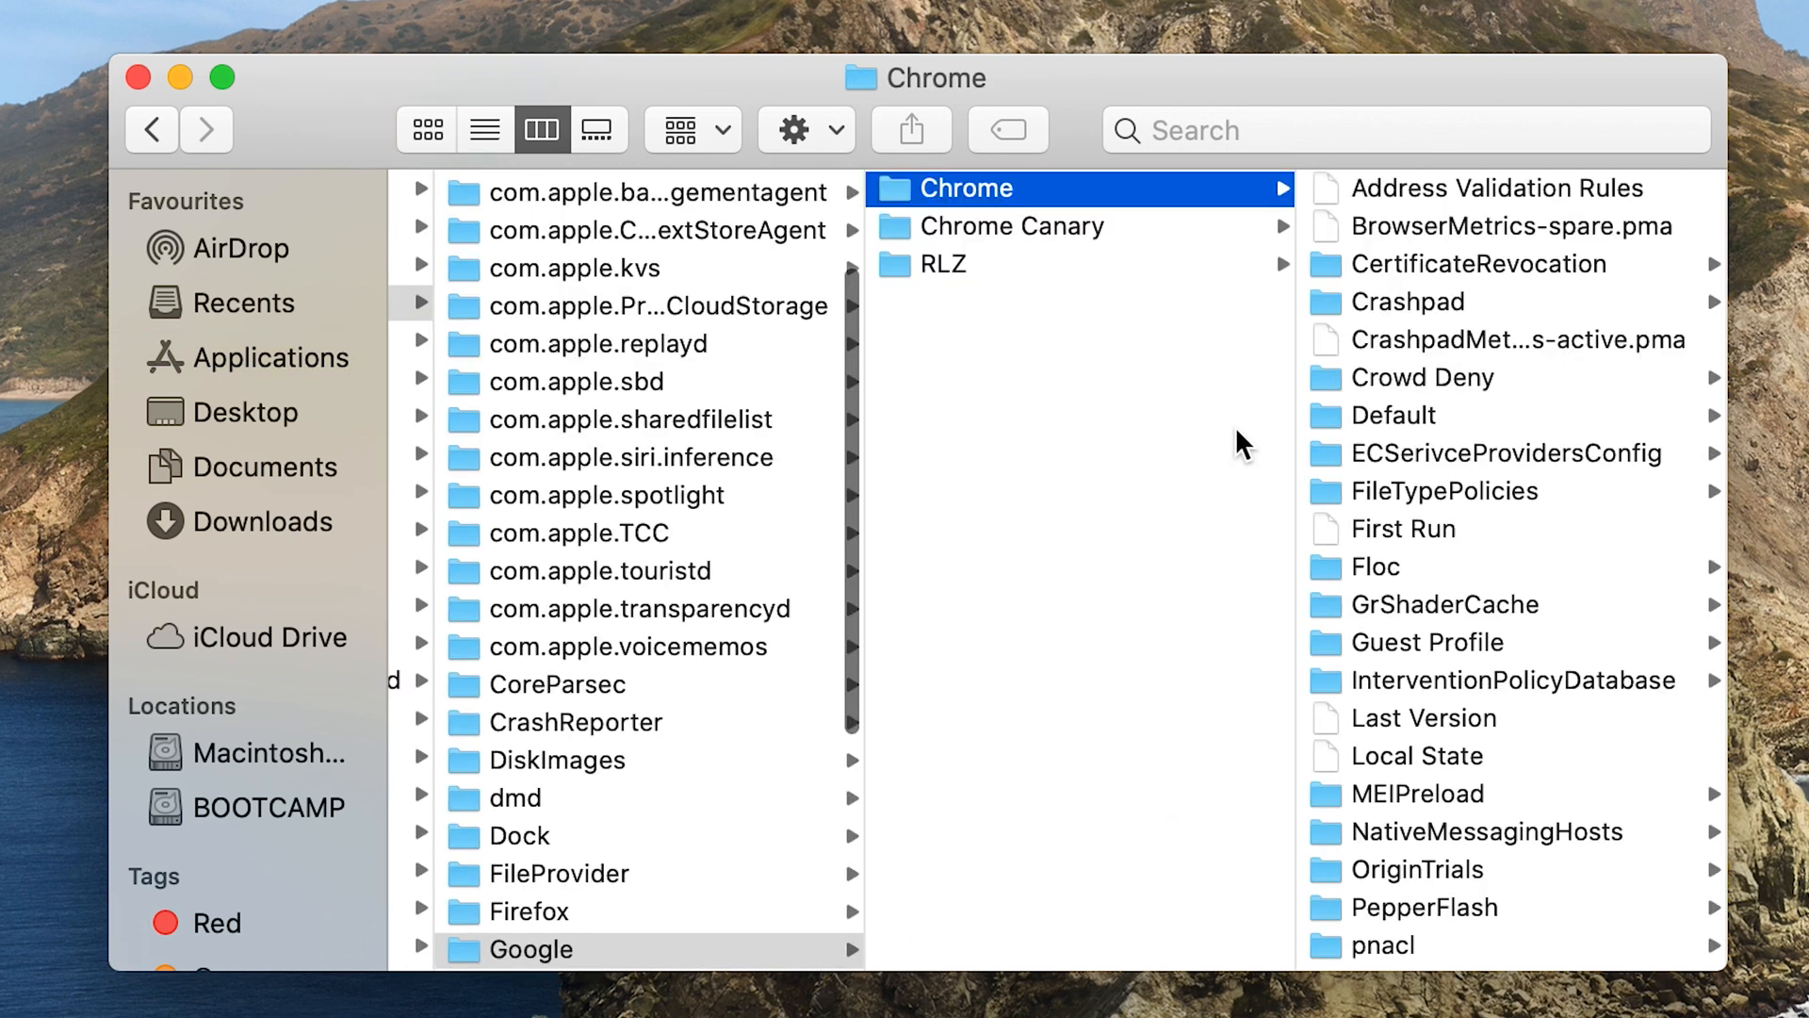
pyautogui.moveTo(1293, 388)
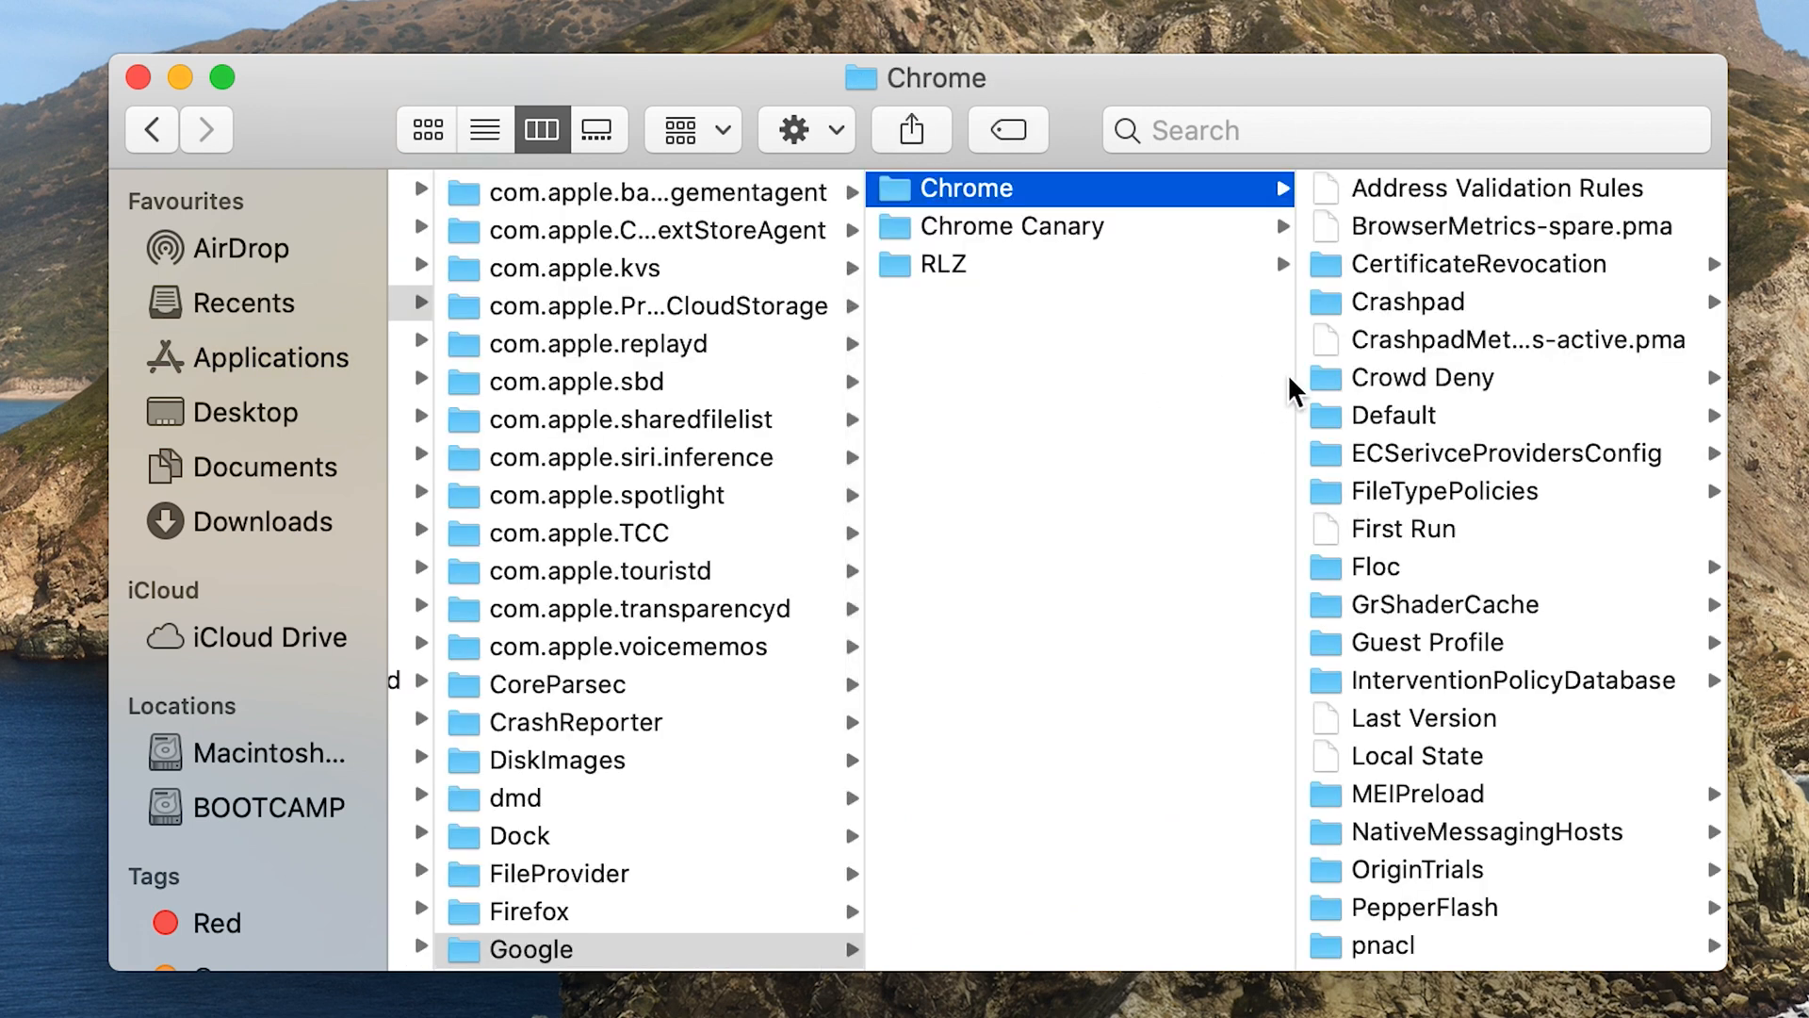
pyautogui.moveTo(1339, 228)
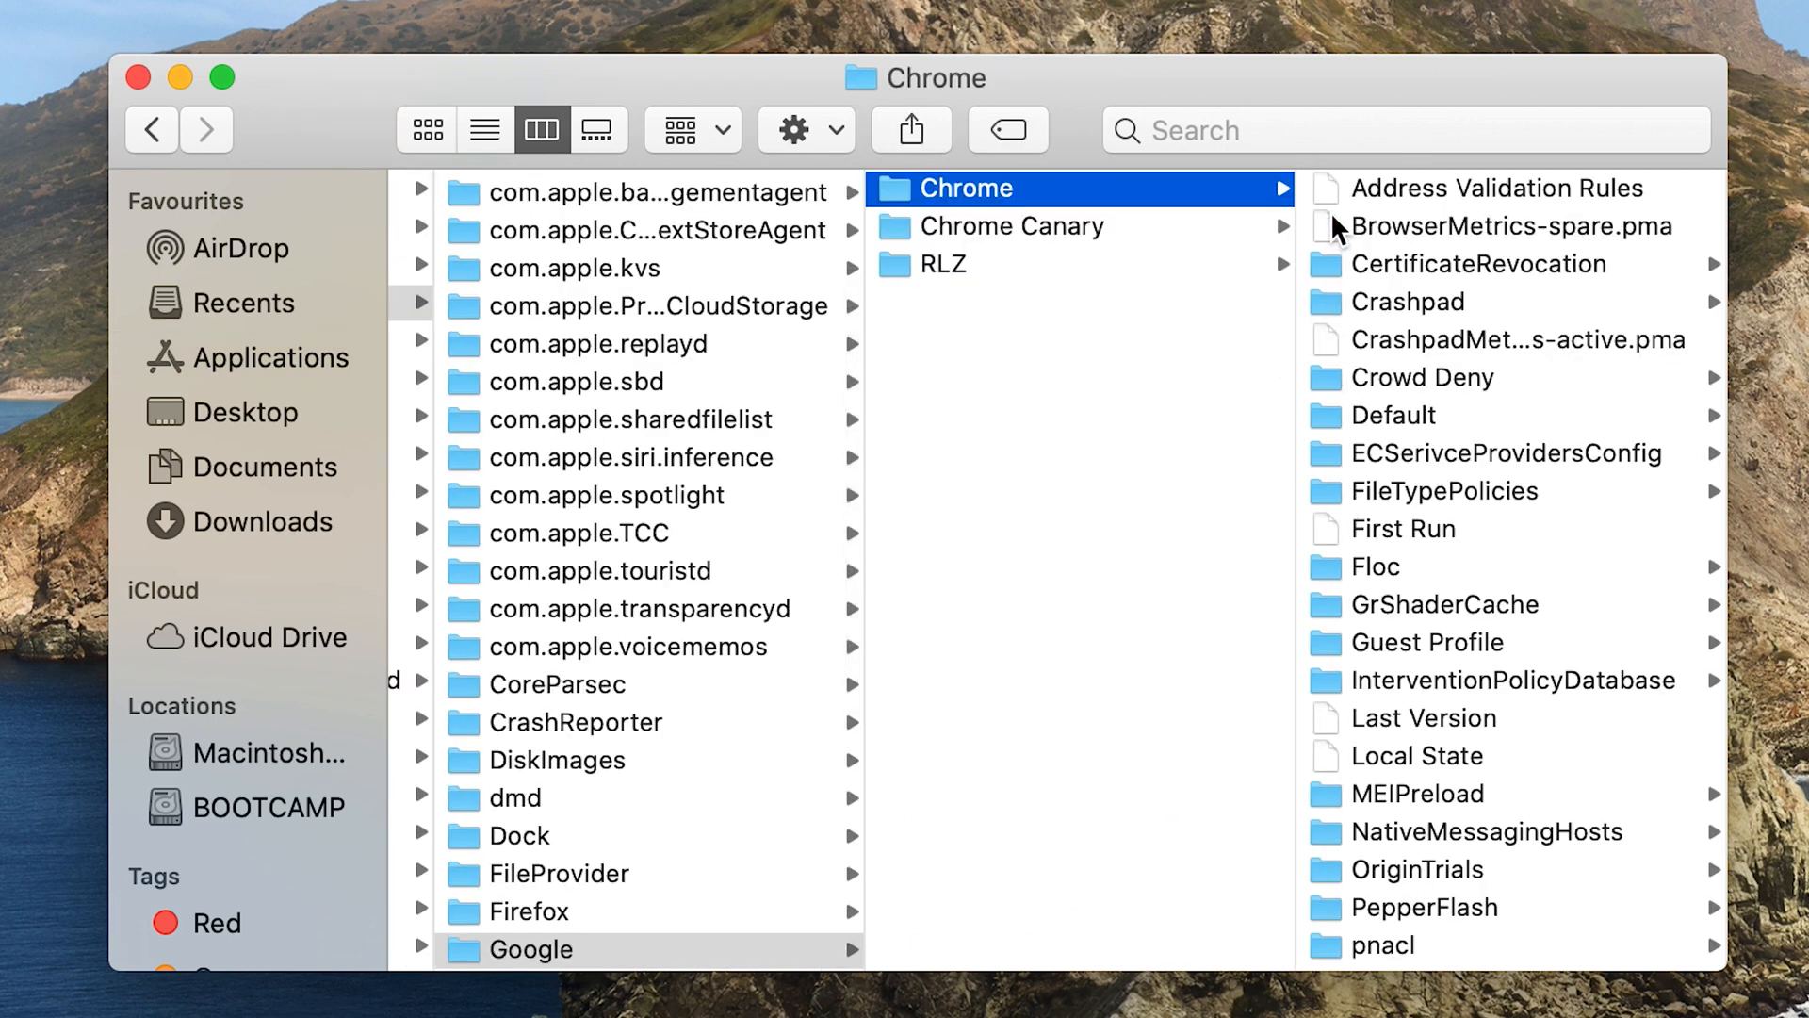
# - Send the Chrome data folder's contents to the Bin and close the Finder window
pyautogui.scroll(-3)
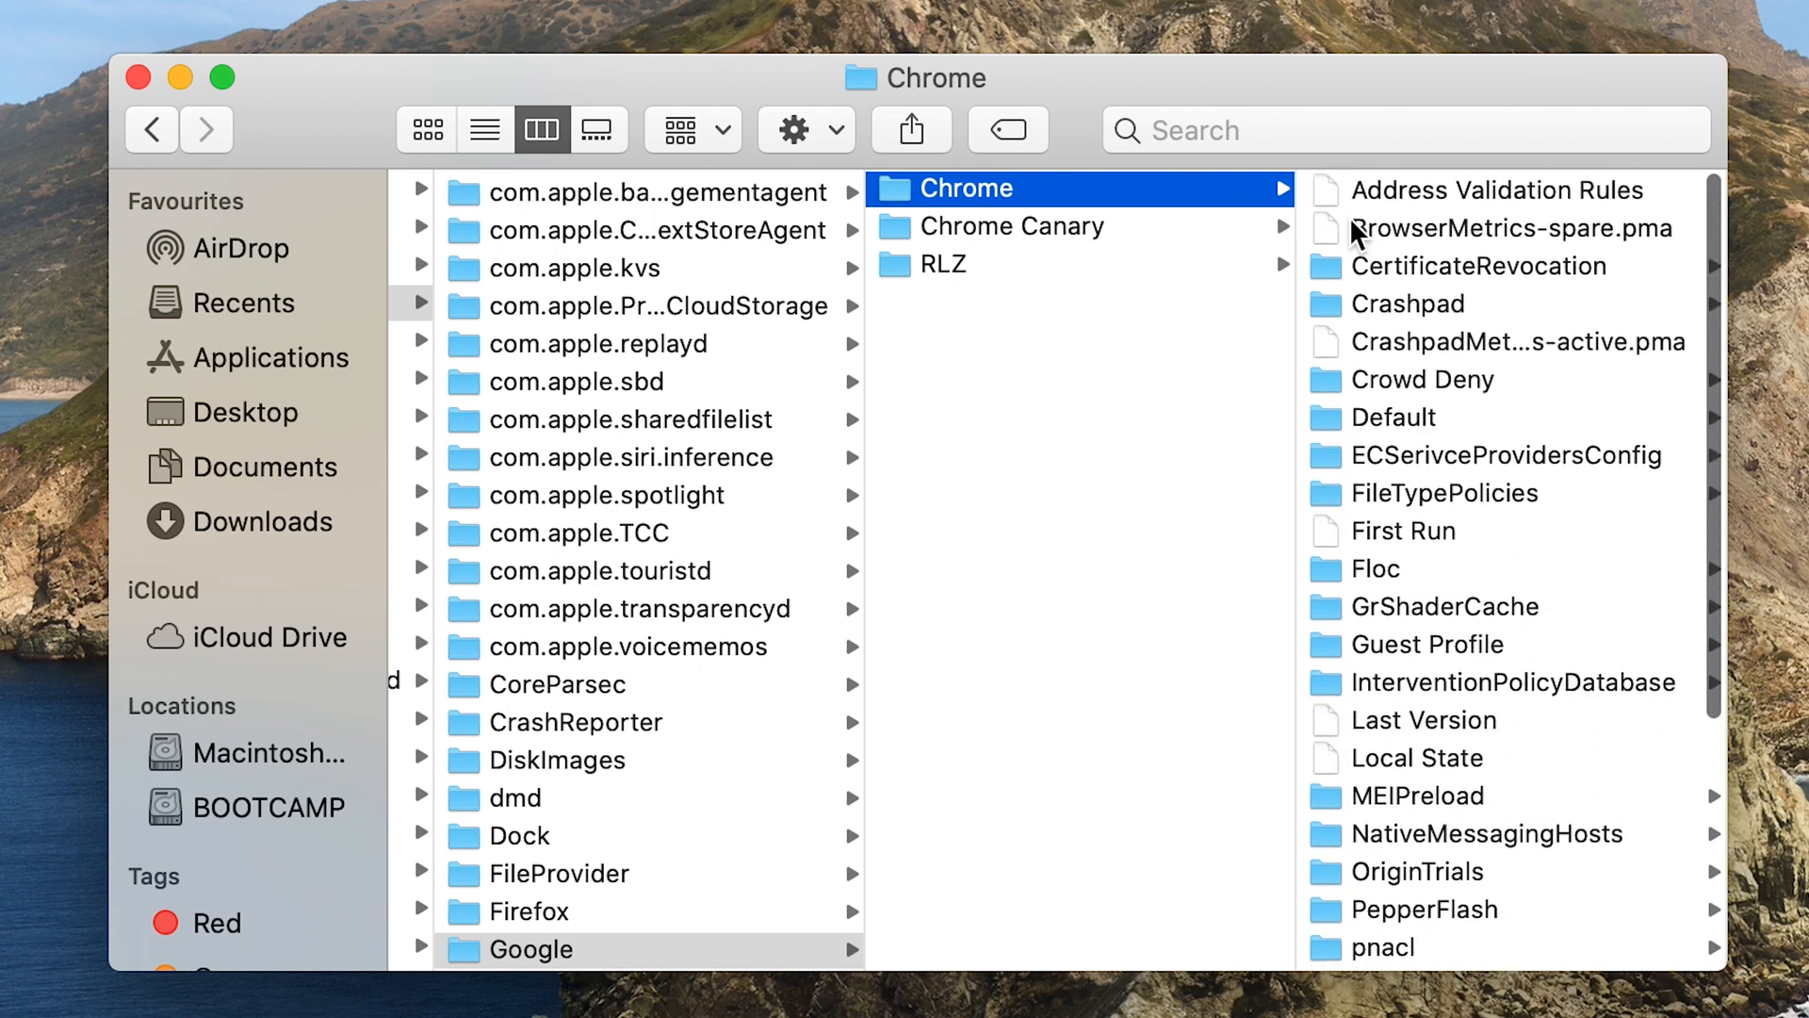
pyautogui.click(1510, 188)
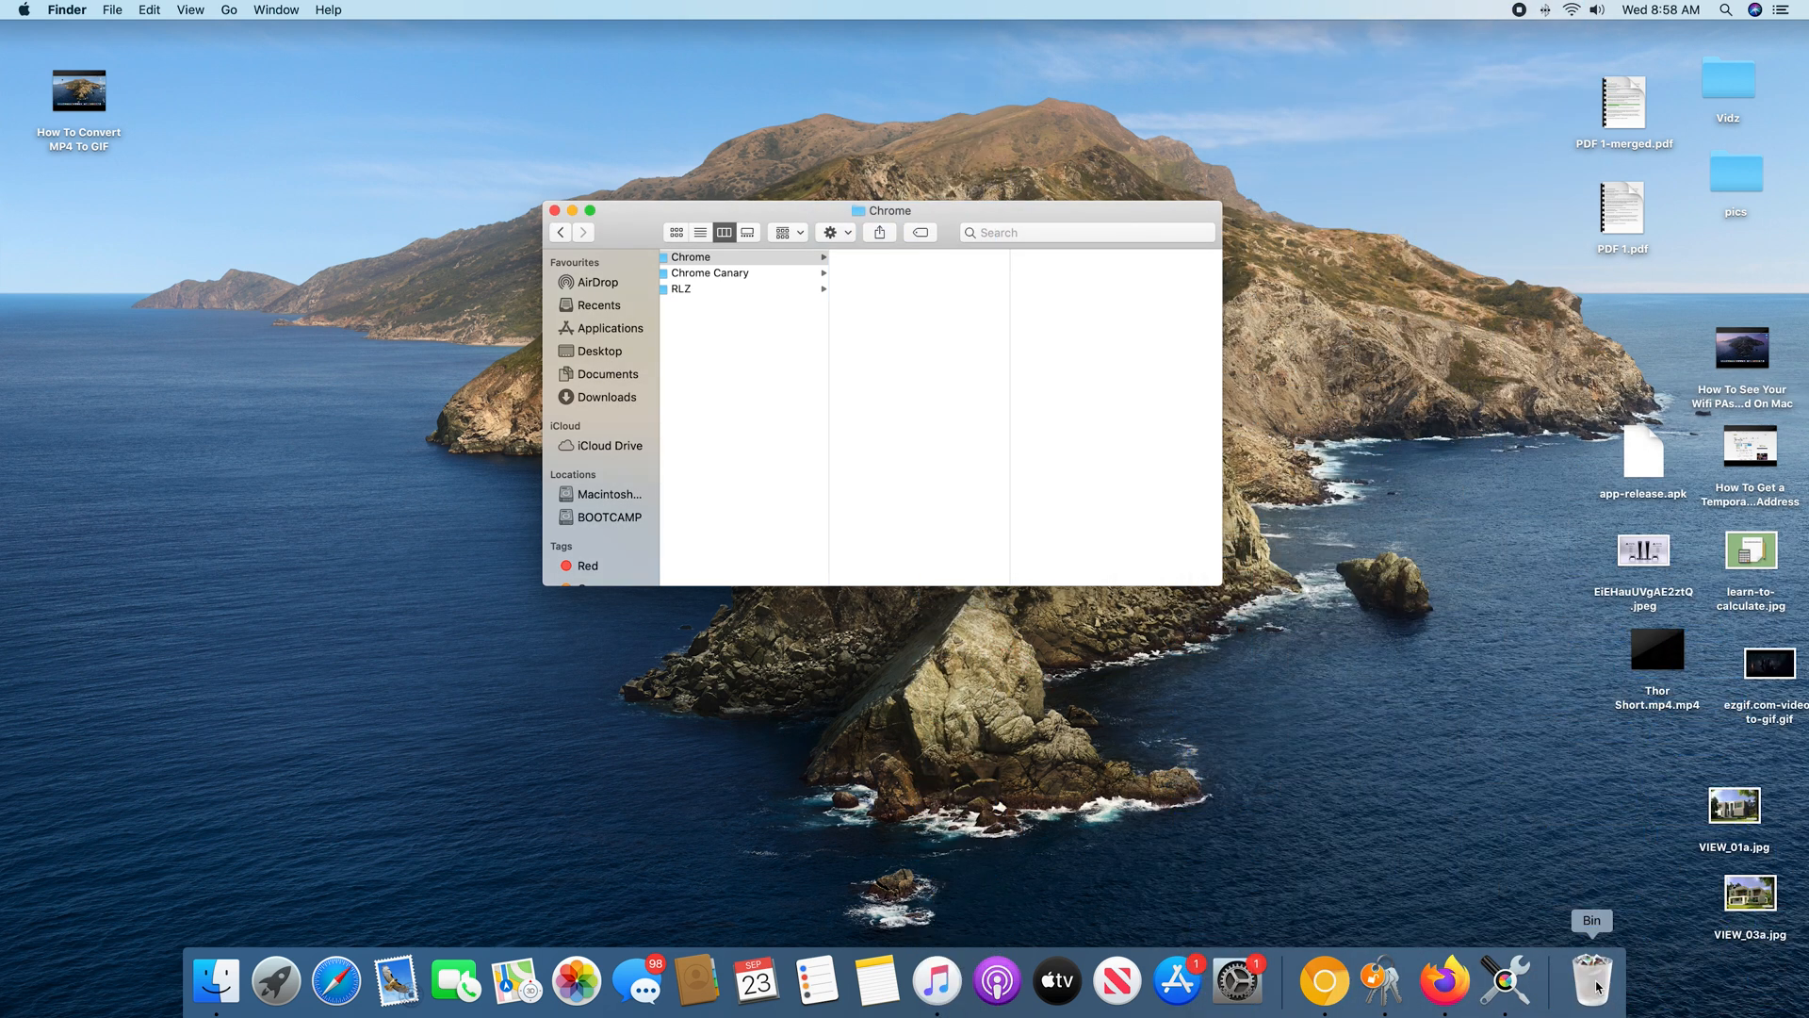
pyautogui.click(554, 209)
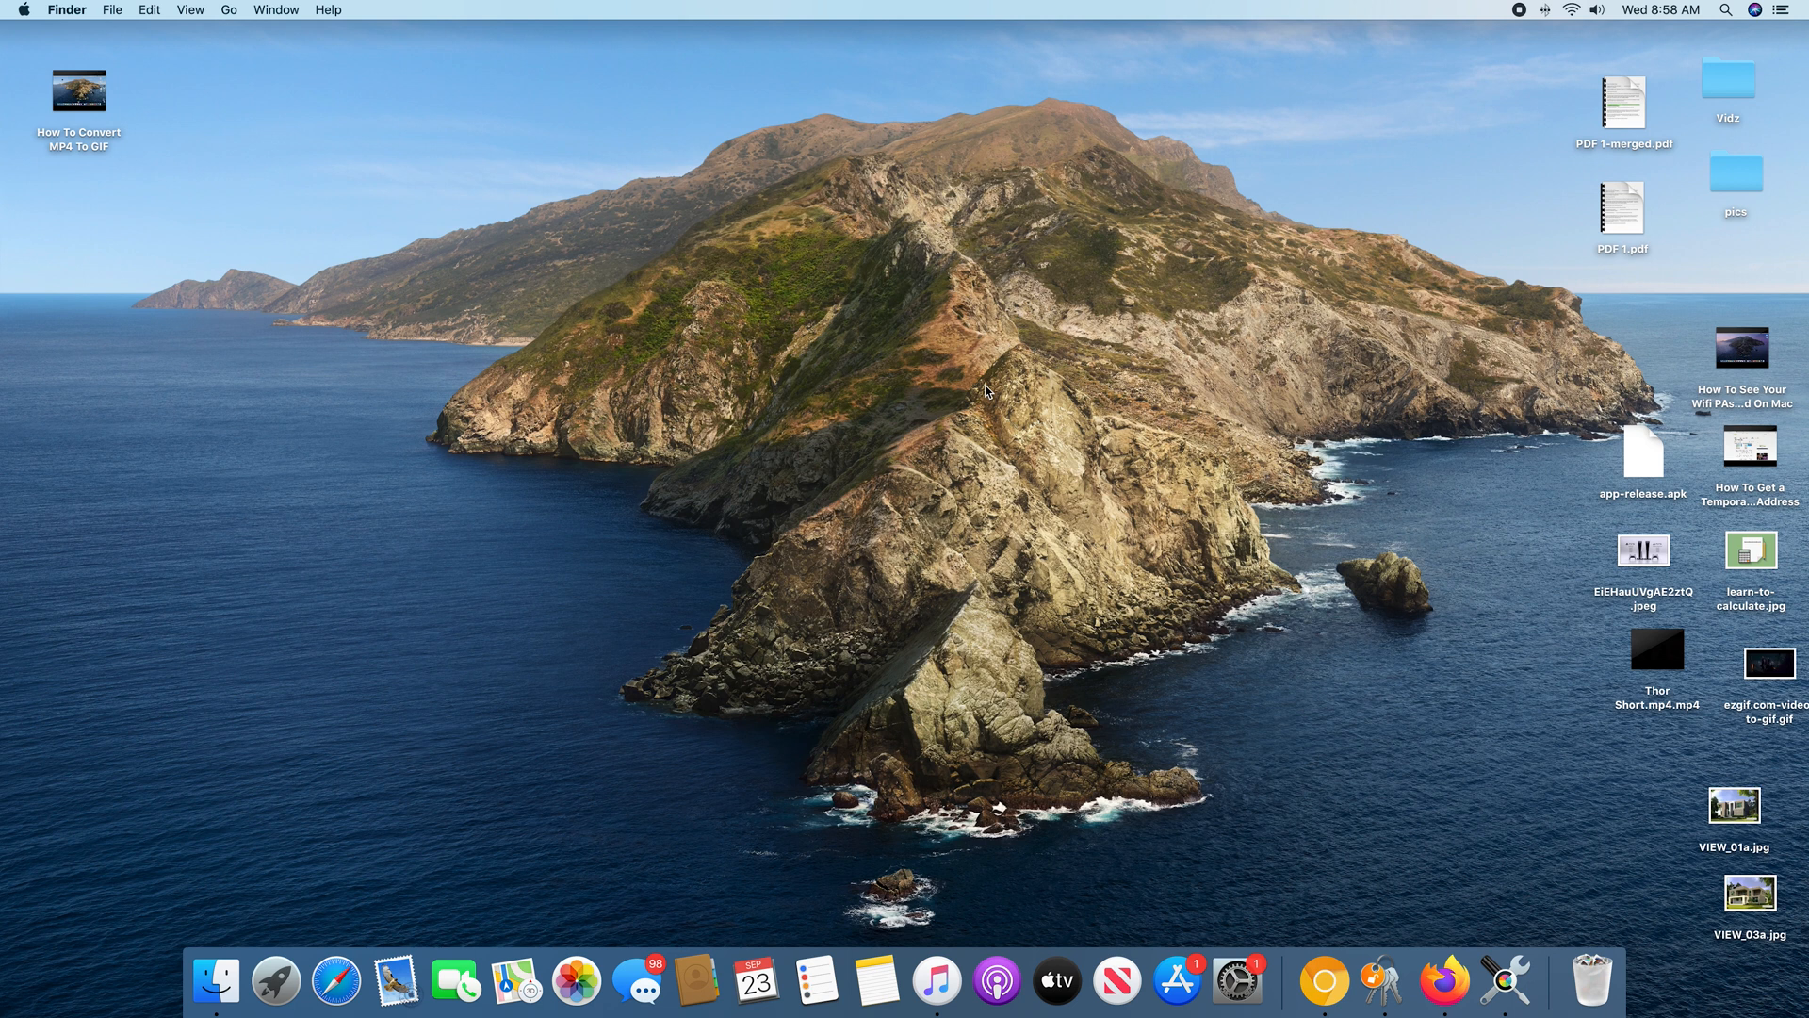